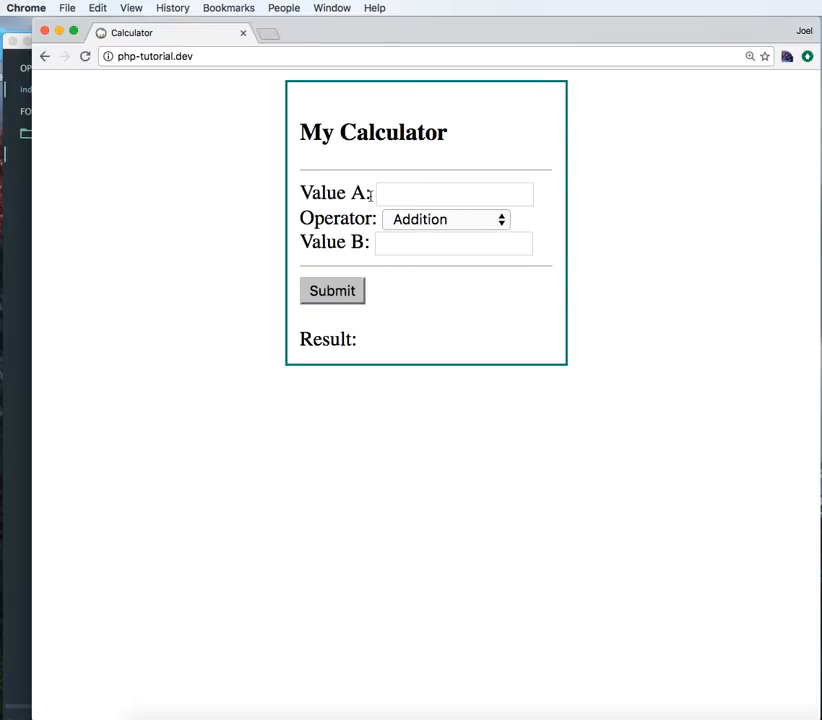
Submit 5 and 6 in the calculator for Result: 11, then revisit Value A and the Operator list
click(454, 194)
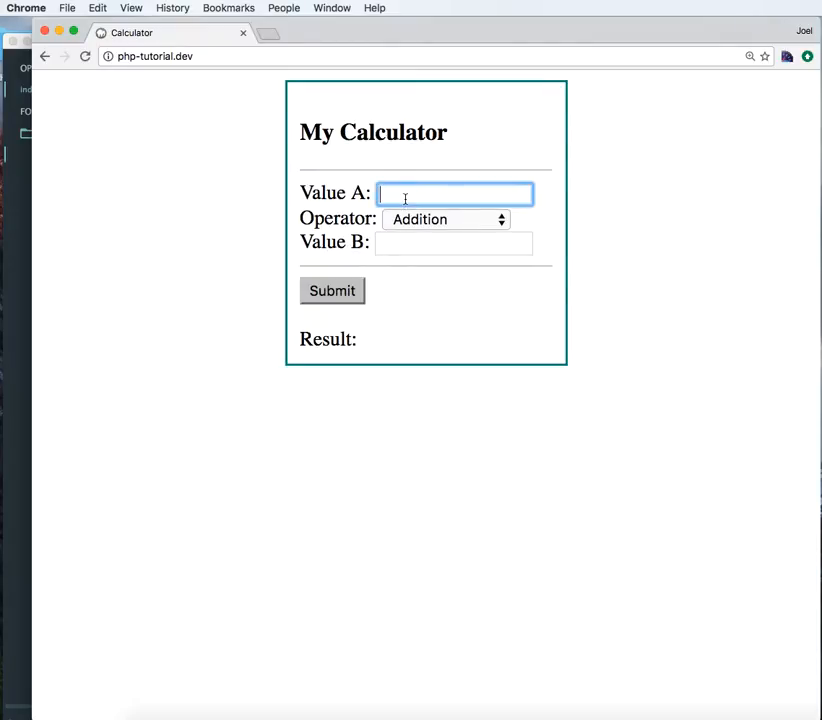
text(5)
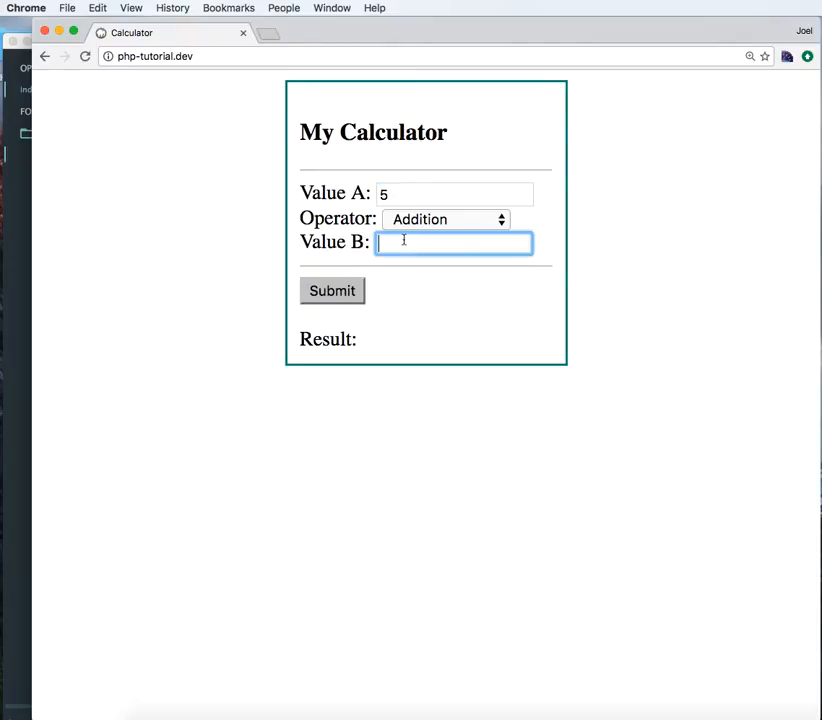
click(332, 290)
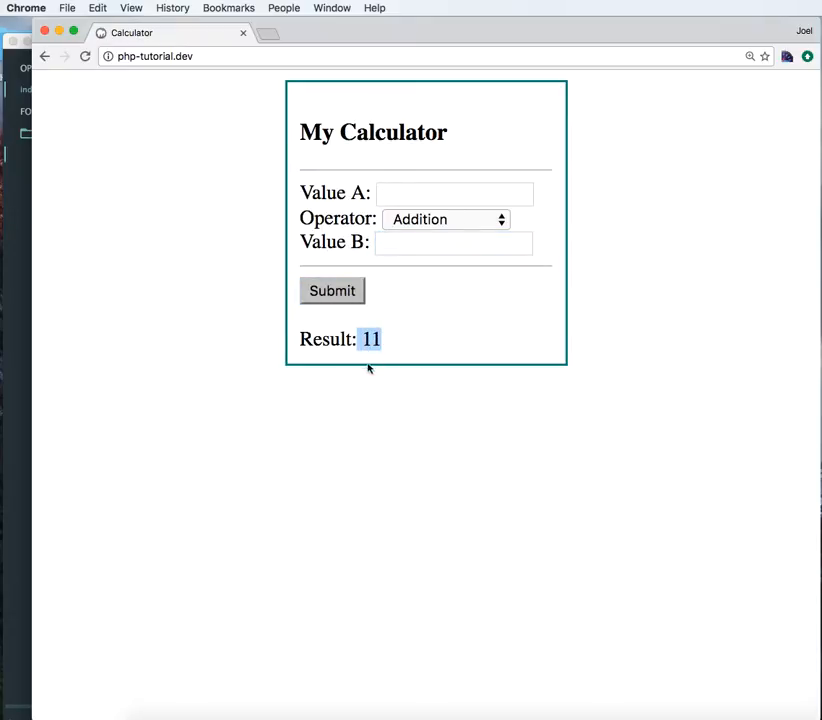
click(456, 192)
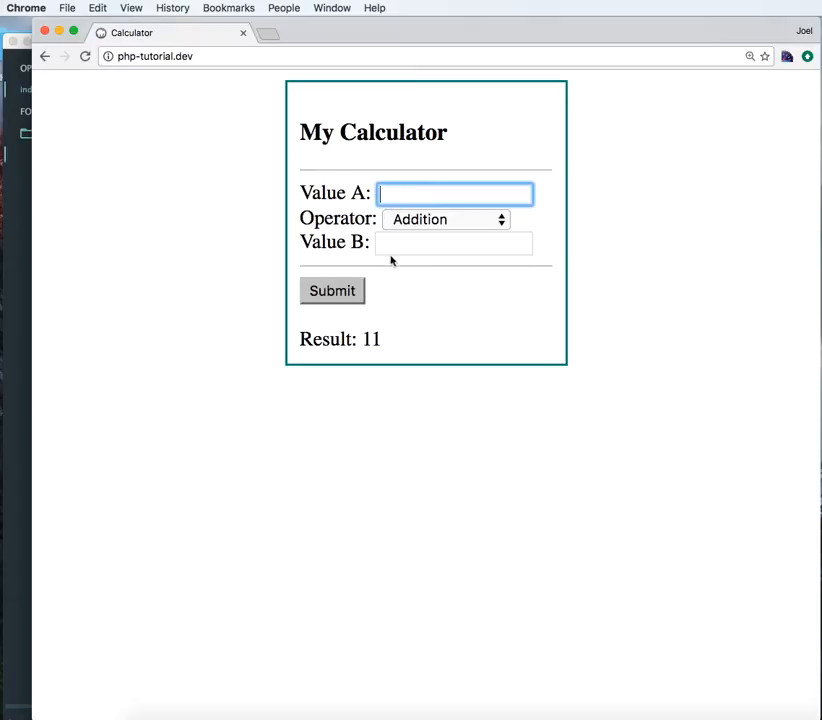
mouse_move(420, 196)
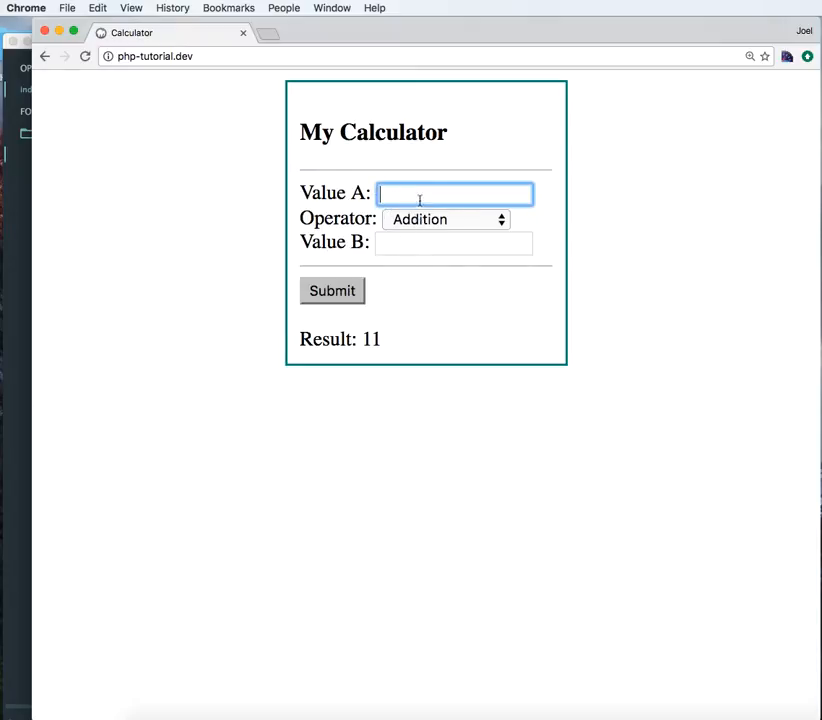
mouse_move(404, 244)
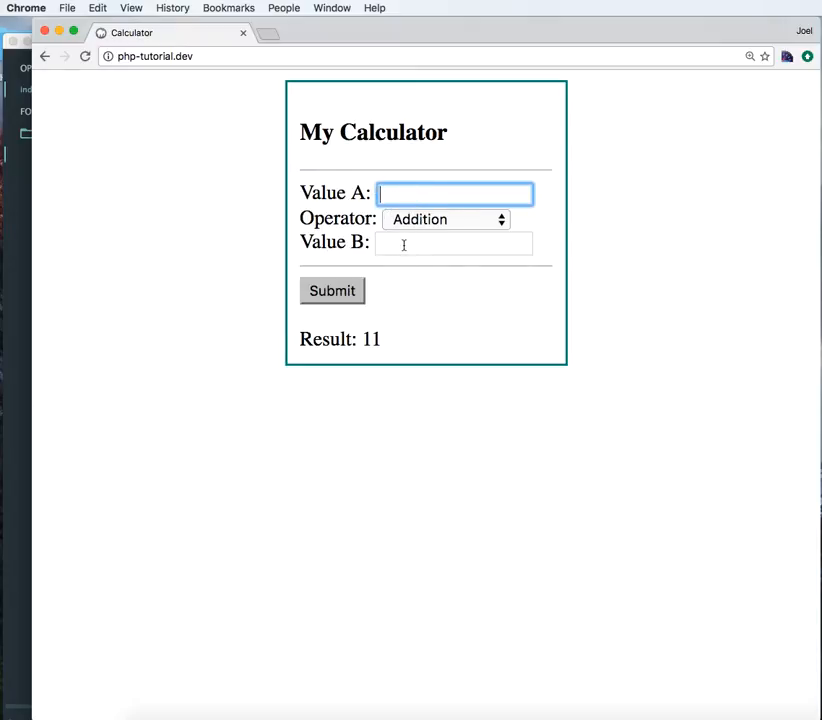
click(444, 218)
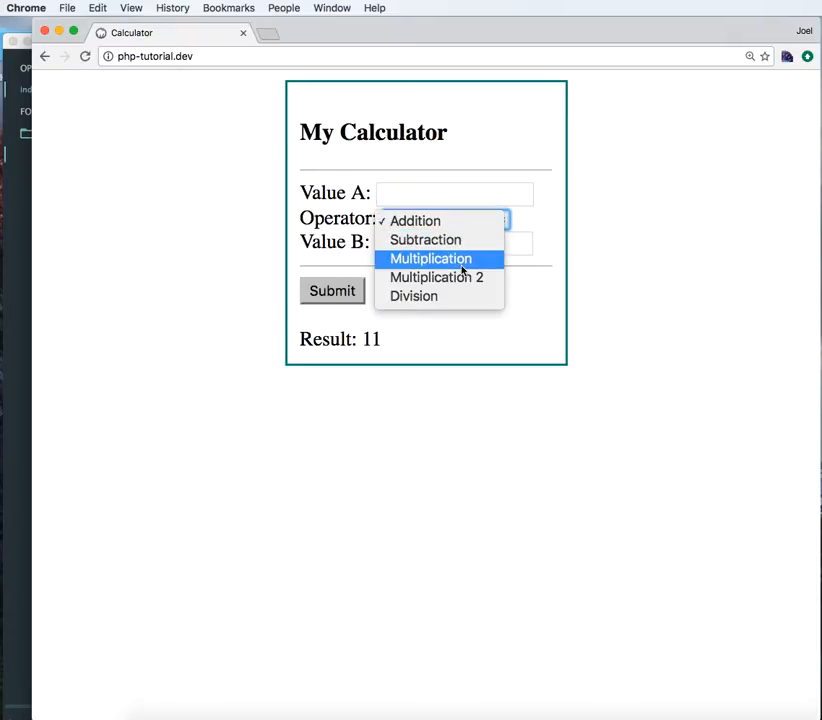
mouse_move(414, 220)
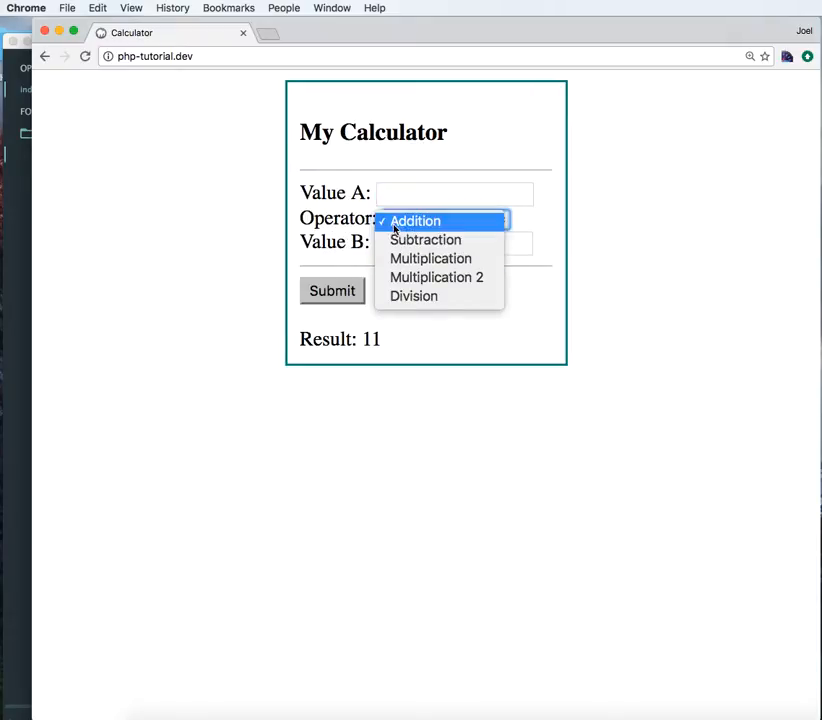
mouse_move(10, 318)
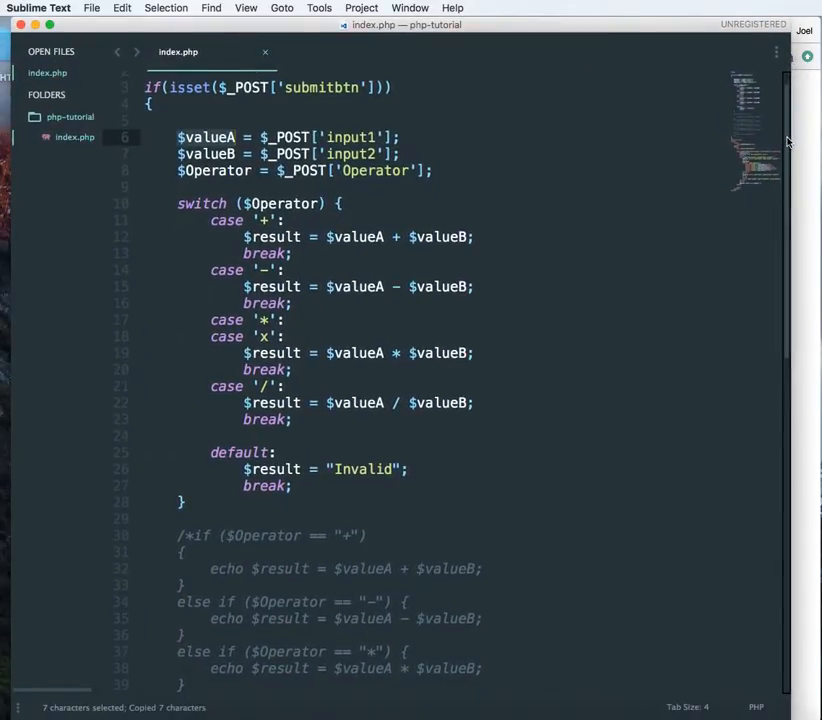
Make input1's value attribute echo $valueA inside PHP tags and save index.php
scroll(down, 3)
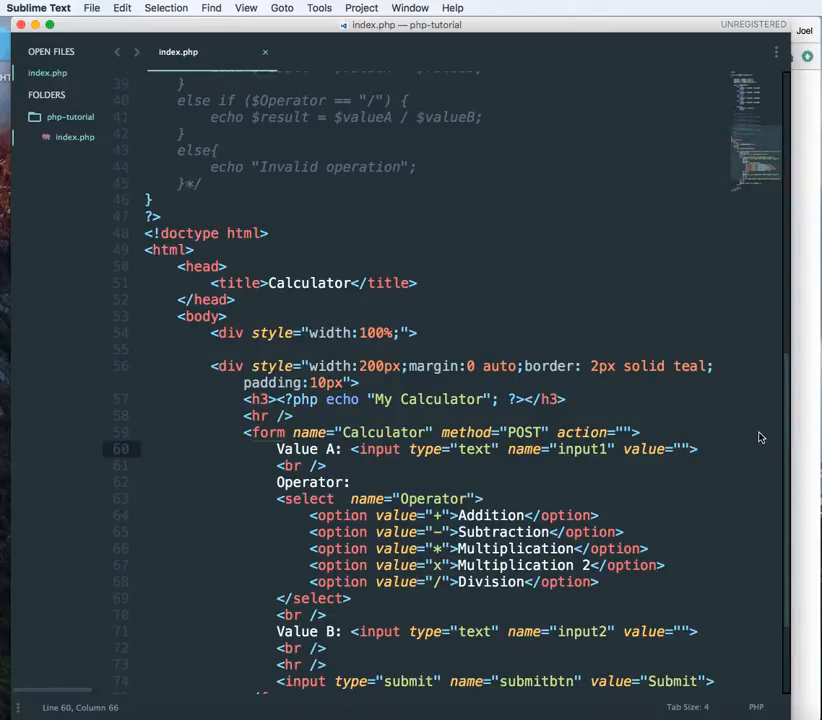
text(<?php ?>)
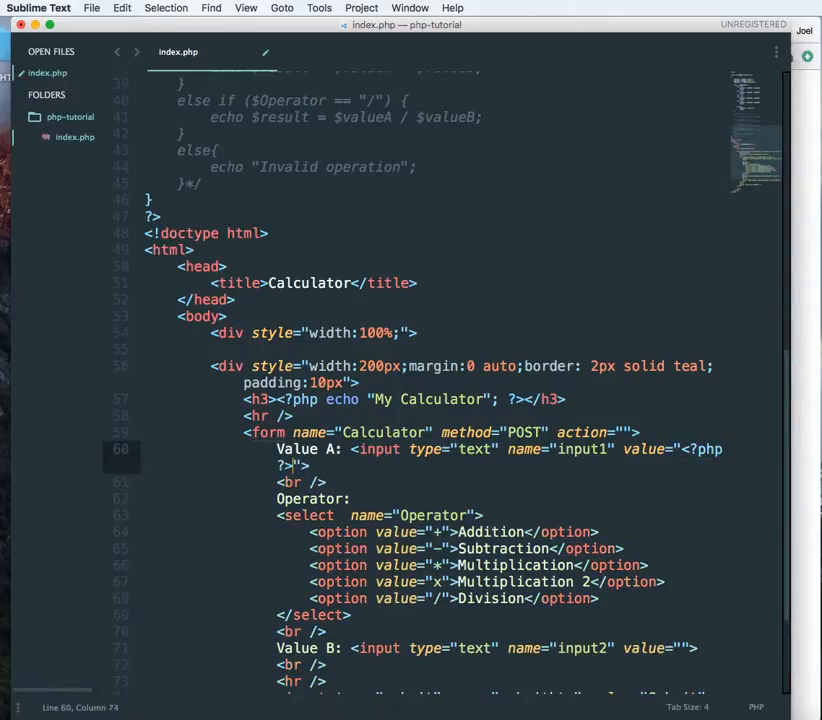
text(e)
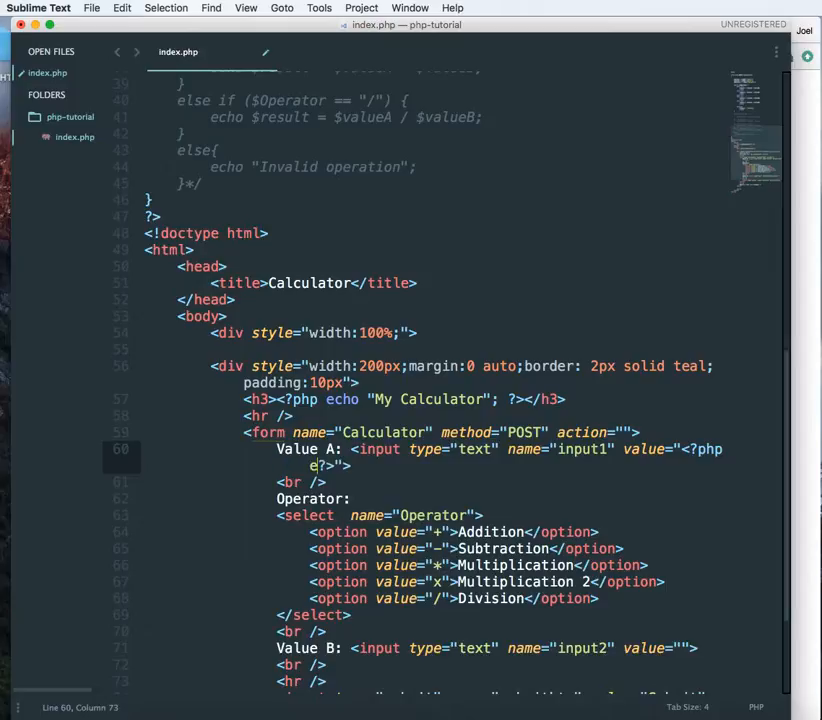
text(echo $valueA)
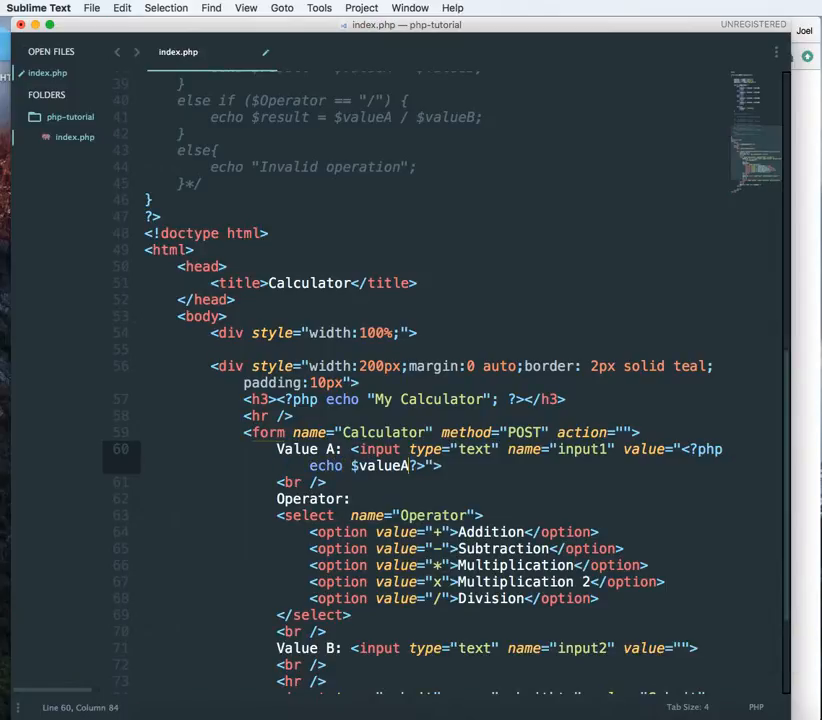
key(cmd+s)
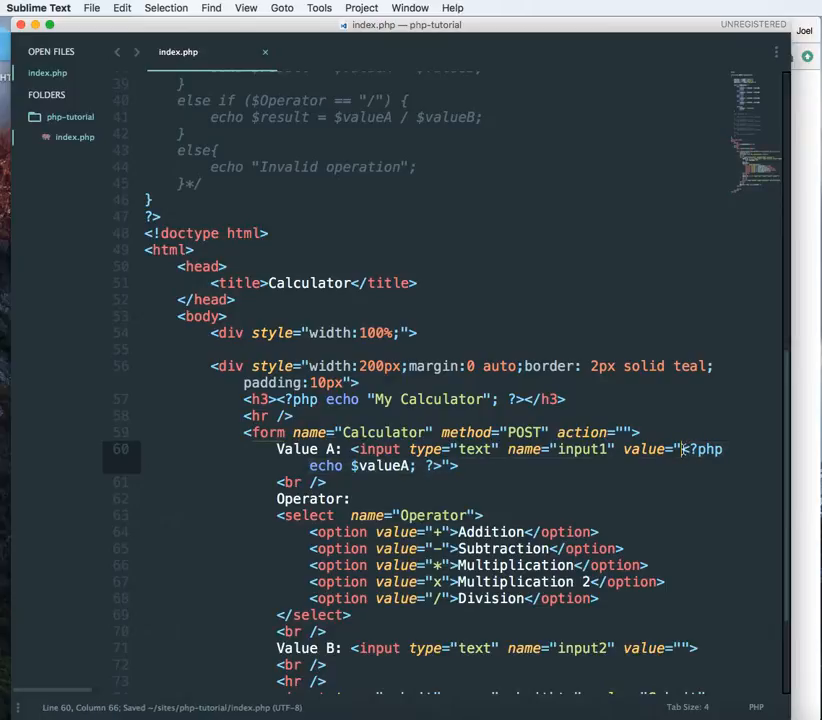
Copy the echo snippet into input2's value using $valueB and save
drag(682, 448, 442, 464)
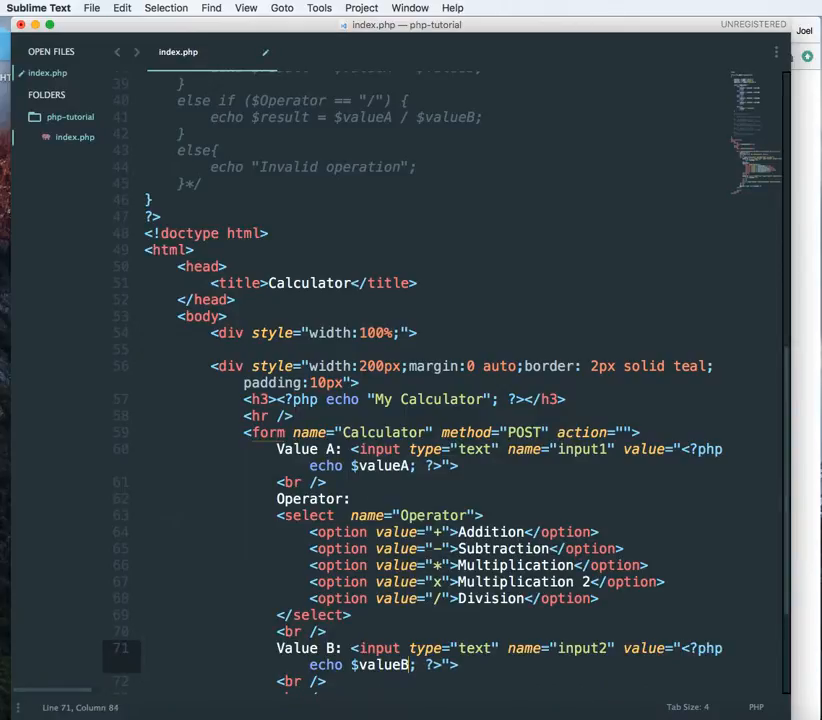
key(cmd+s)
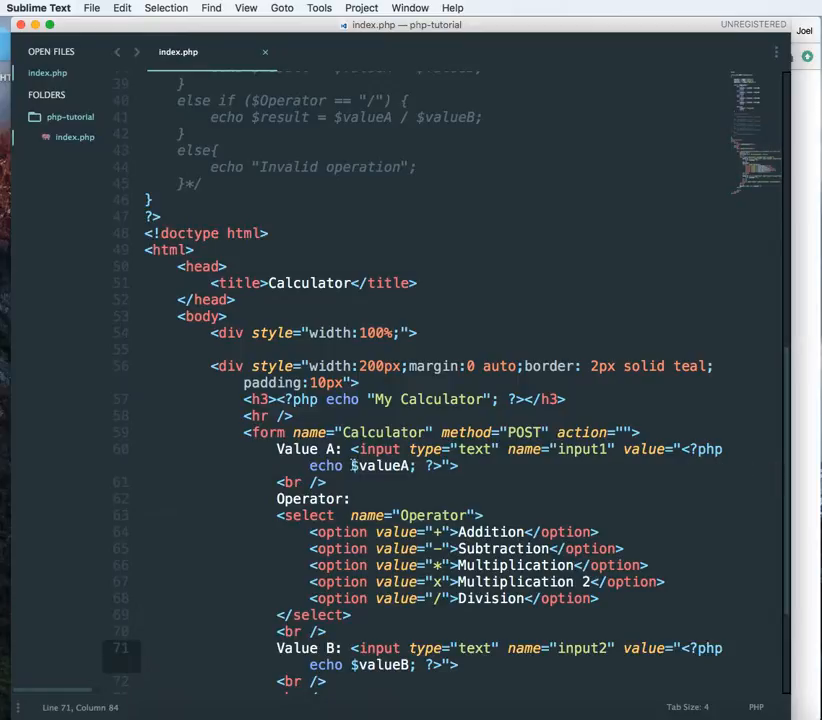
scroll(up, 3)
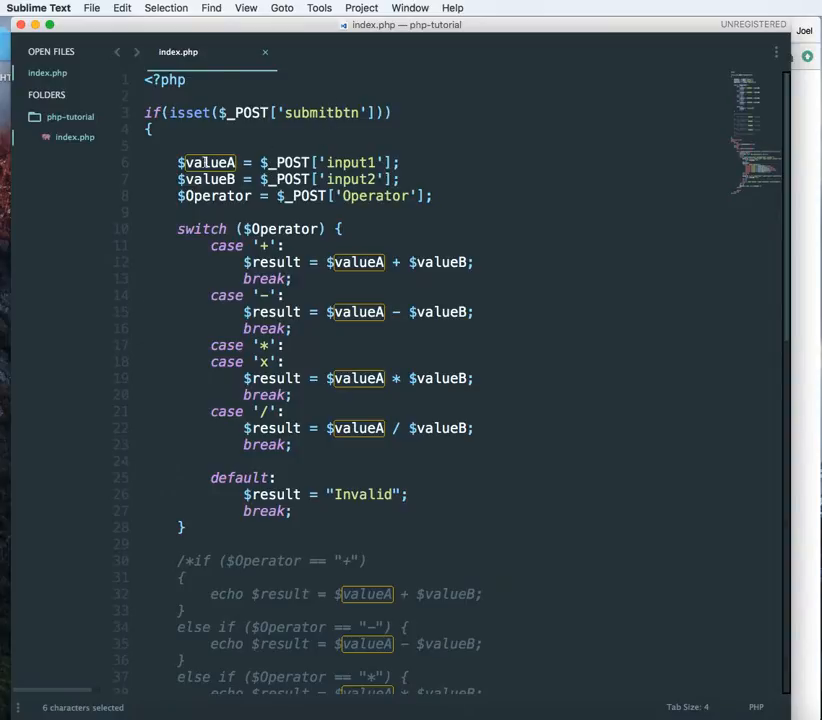
mouse_move(816, 236)
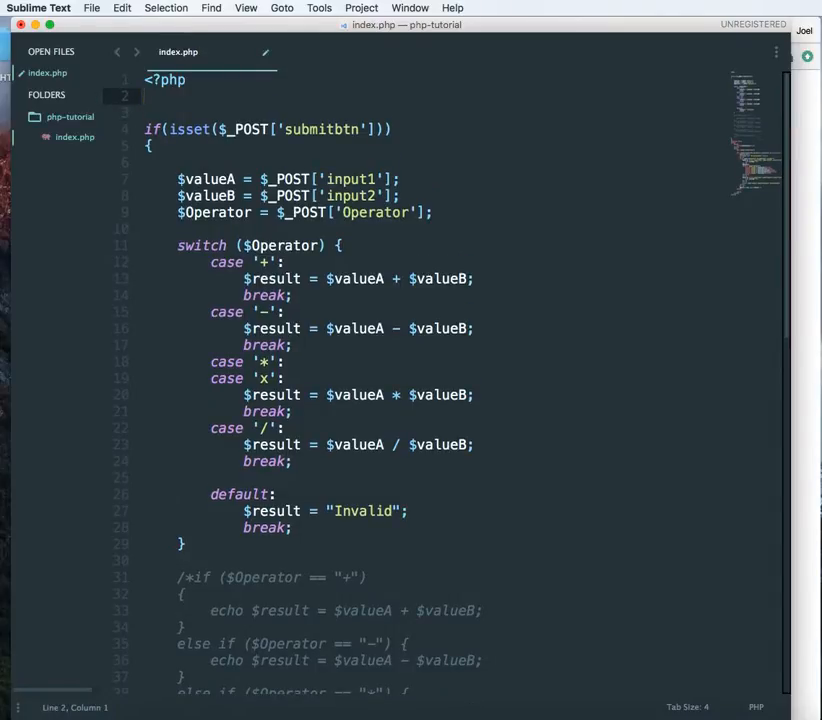
Begin the PHP block with ini_set('display_errors', 1); and save
text(ini)
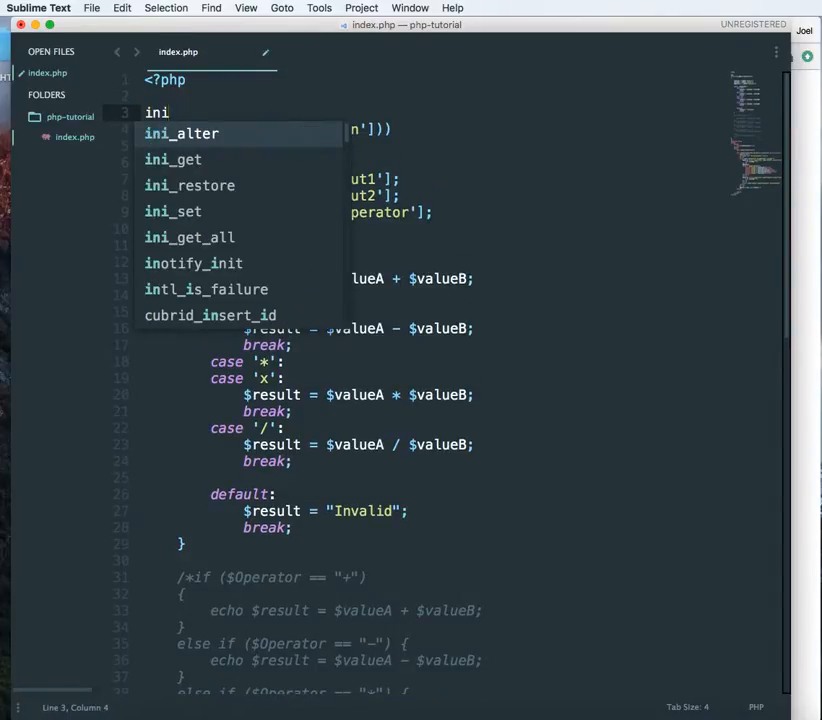
text(_set()
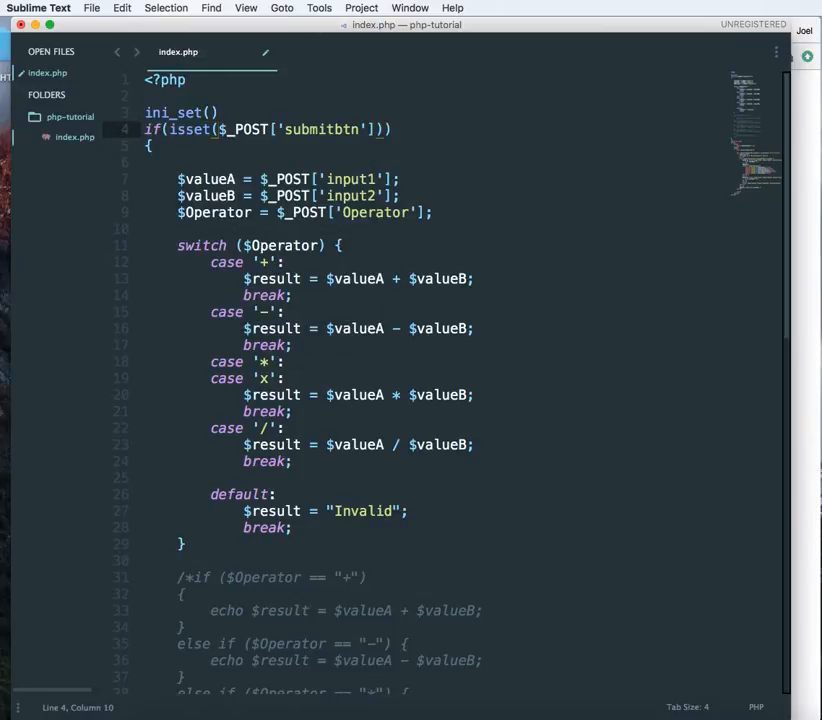
text('')
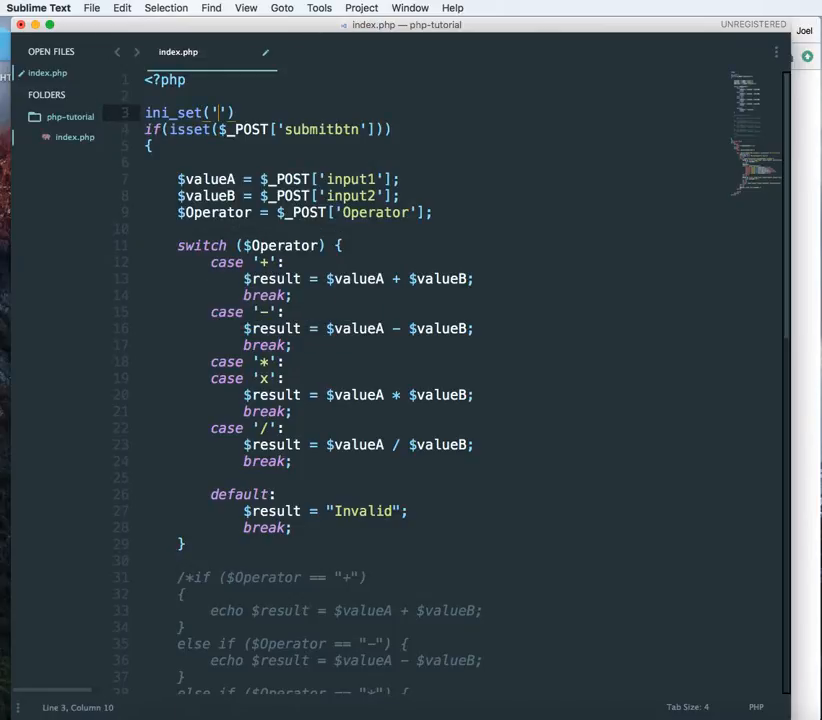
text(display_errors)
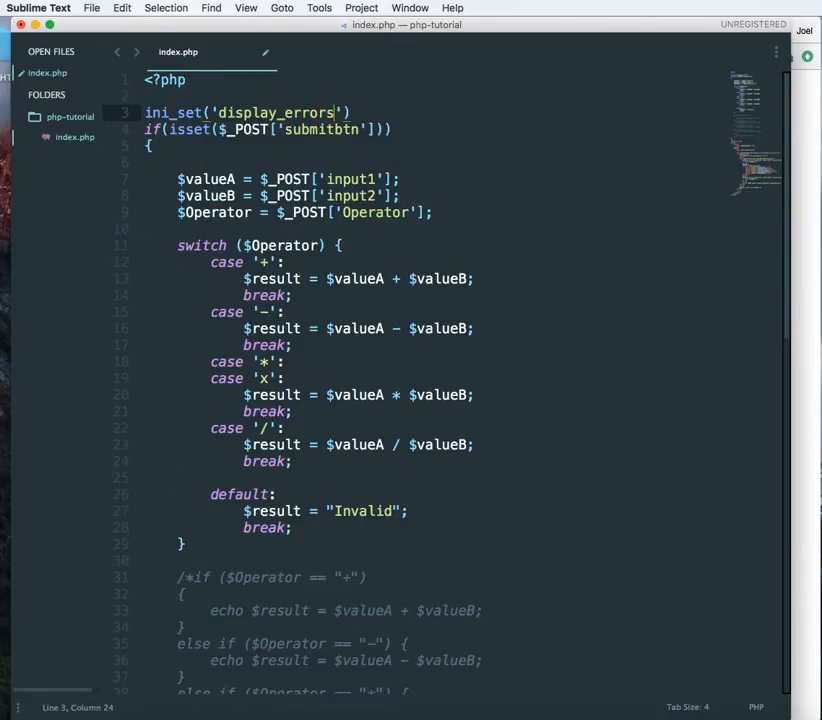
text(, 1)
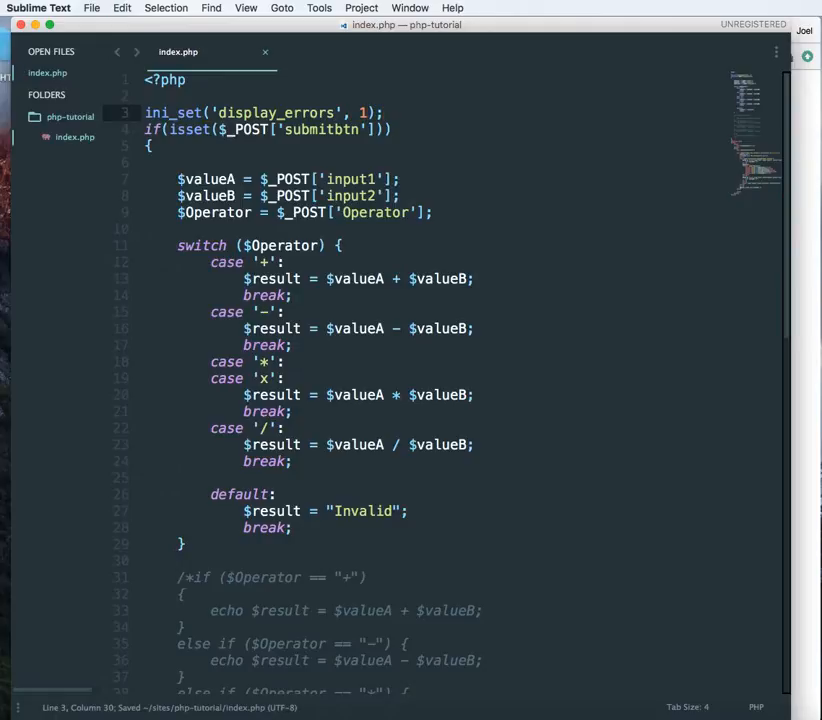
click(384, 112)
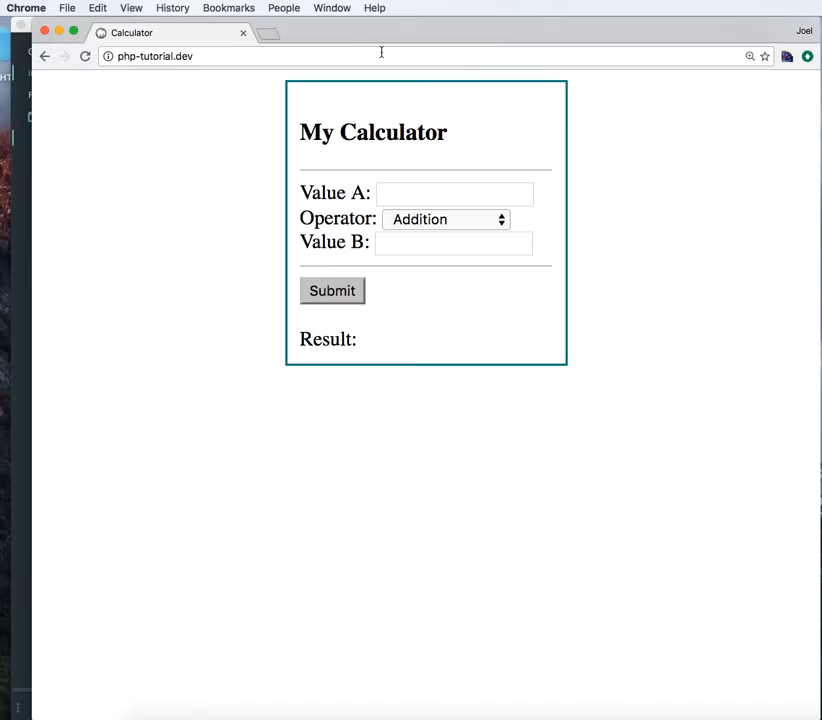
Reload php-tutorial.dev to reveal undefined-variable notices in the fields and Result
click(332, 290)
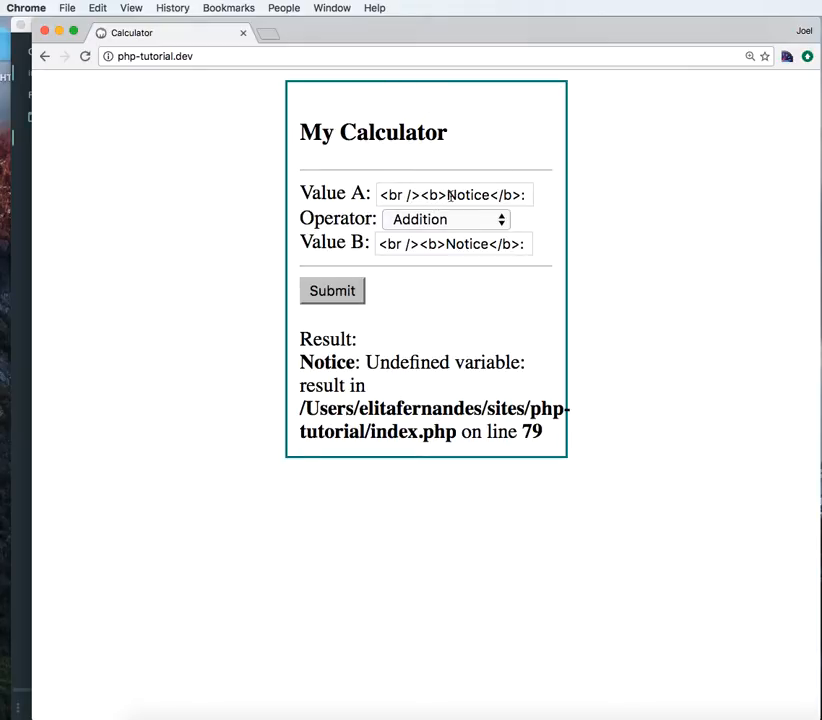
click(454, 194)
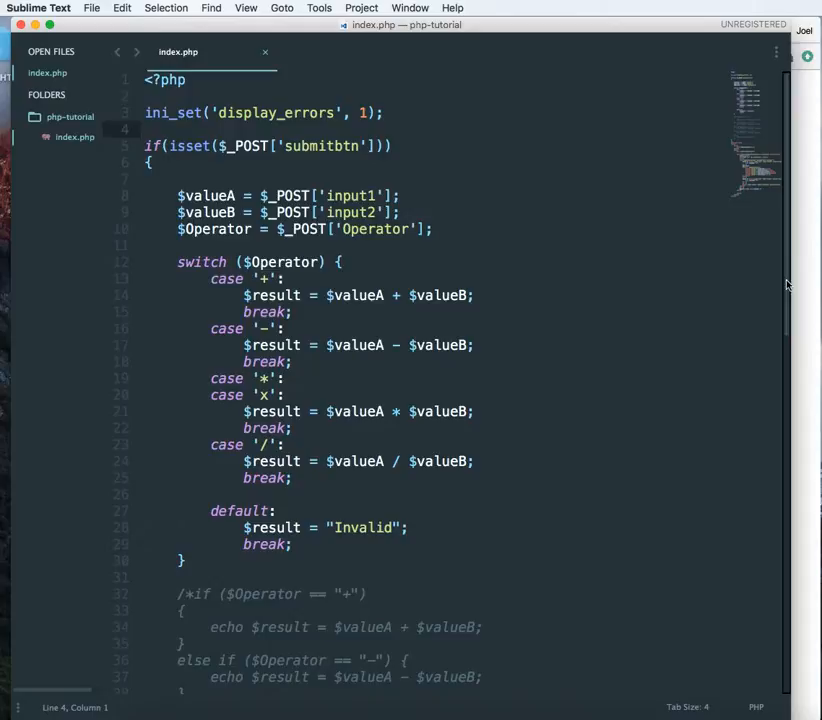
scroll(down, 3)
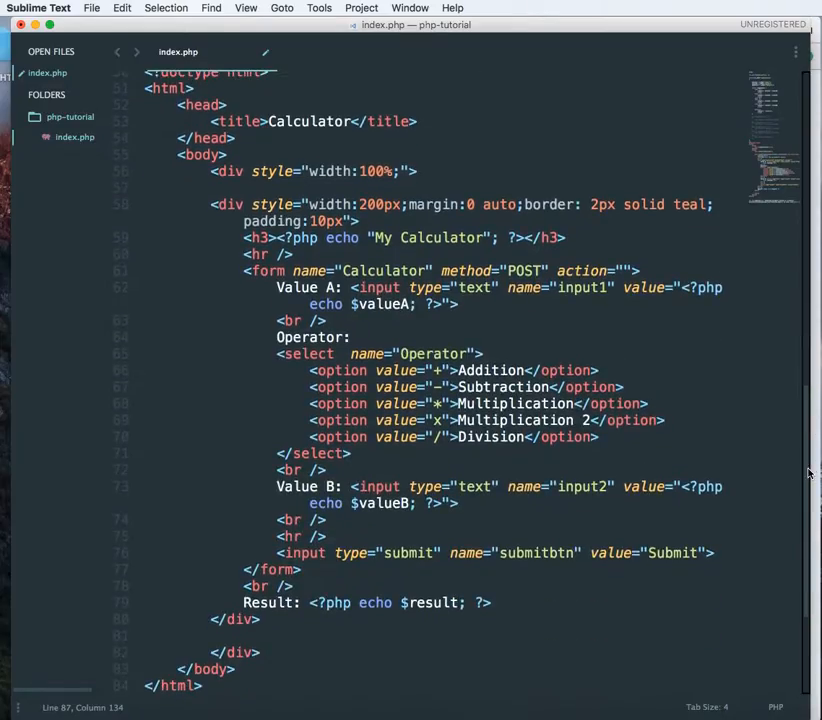
scroll(up, 3)
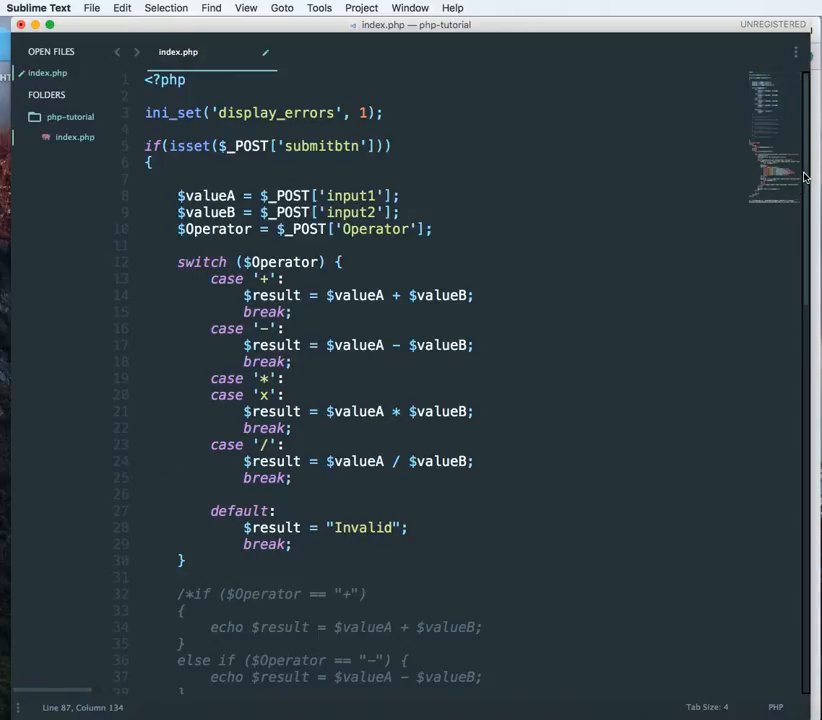
scroll(down, 3)
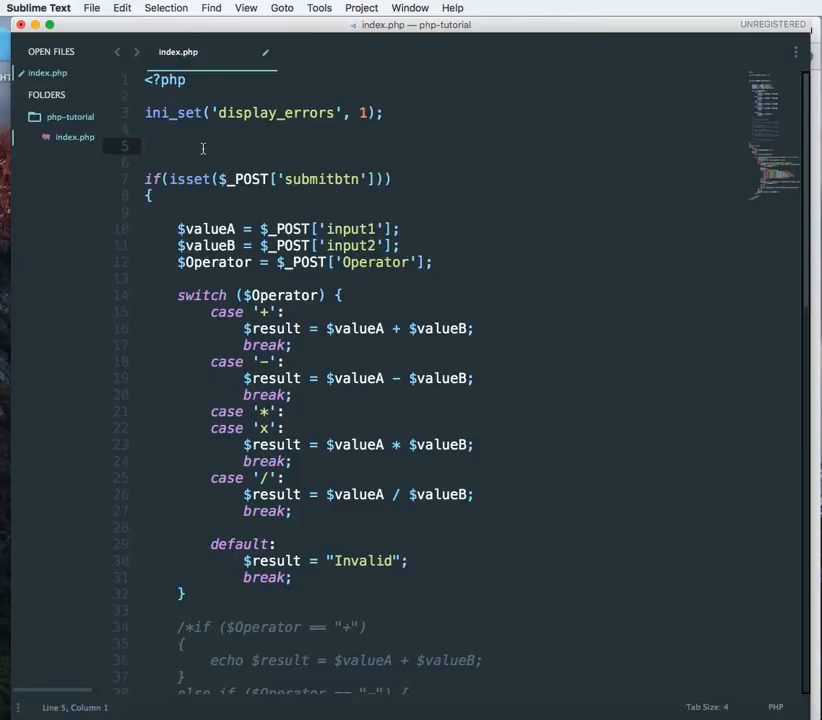
Initialize $valueA = ""; at the top and select the line for reuse as $valueB
text($valueA)
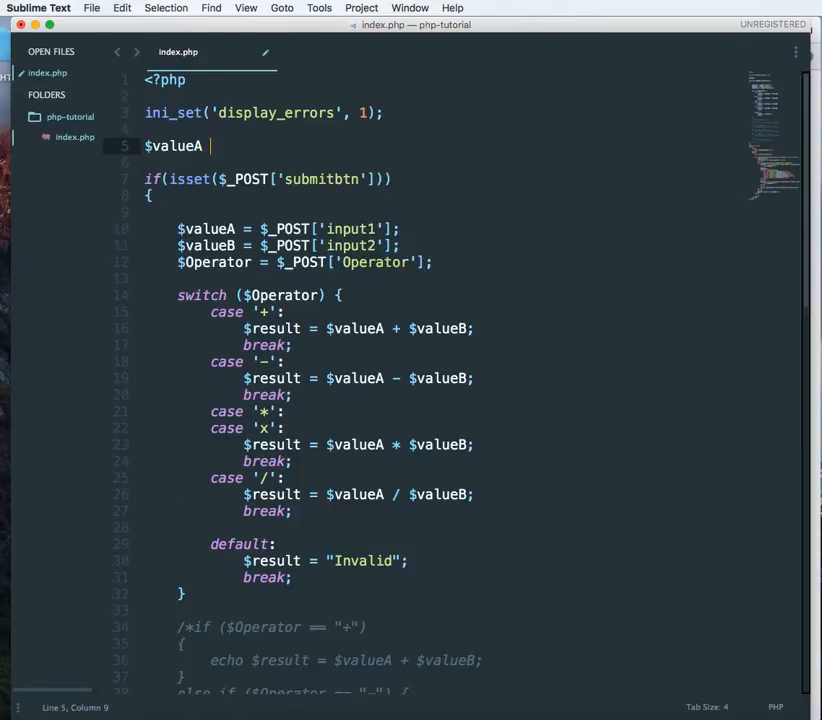
text(= "";)
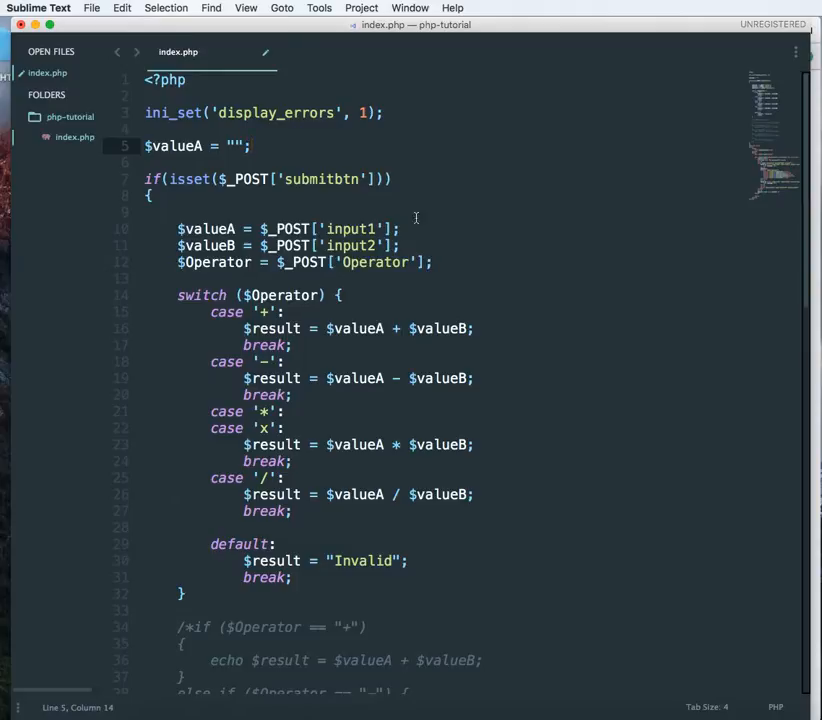
triple_click(198, 146)
text($valueB = "";)
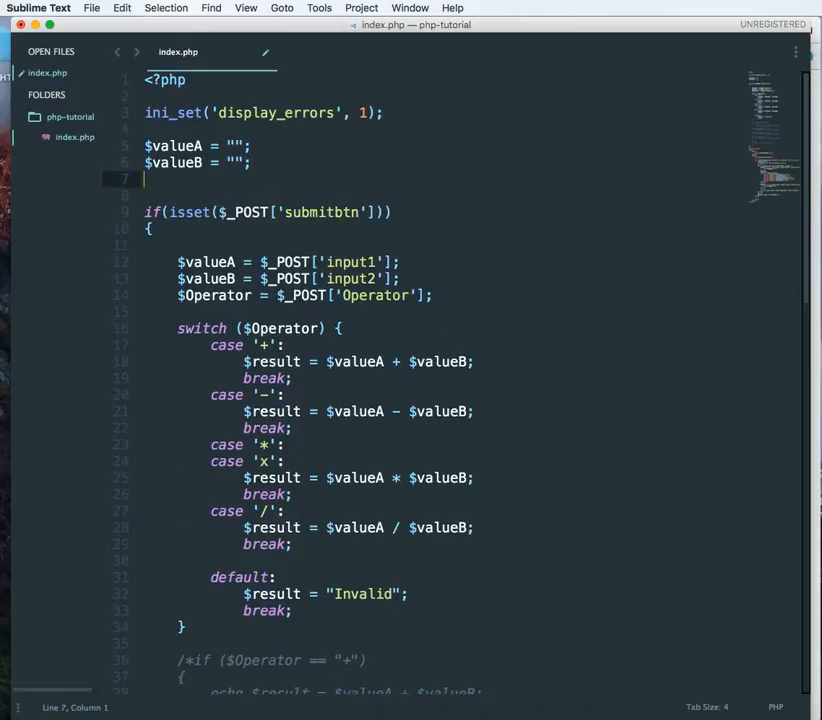
Add $result = ""; below the value declarations
text($r)
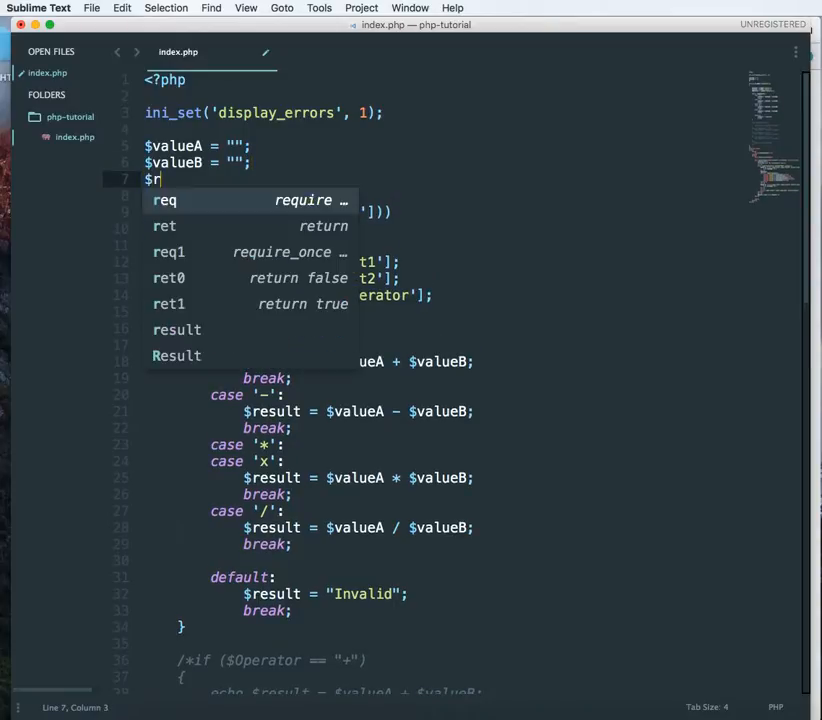
text(es)
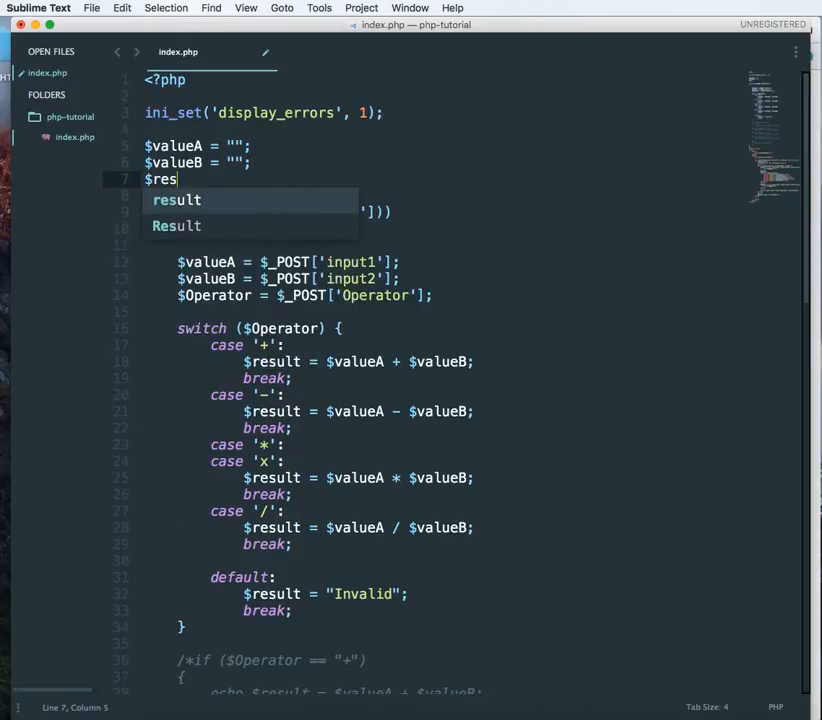
text(ult =)
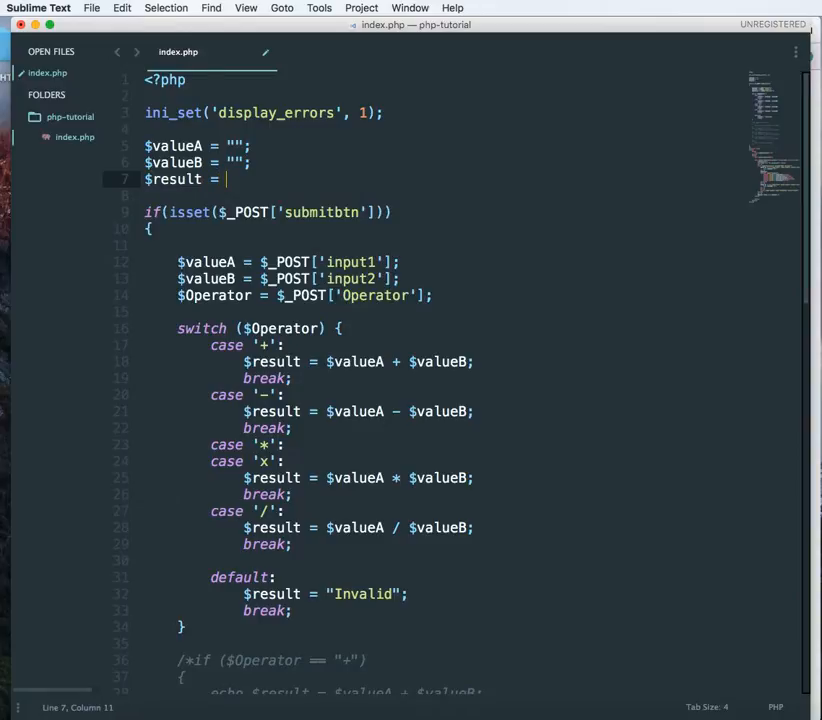
text("";)
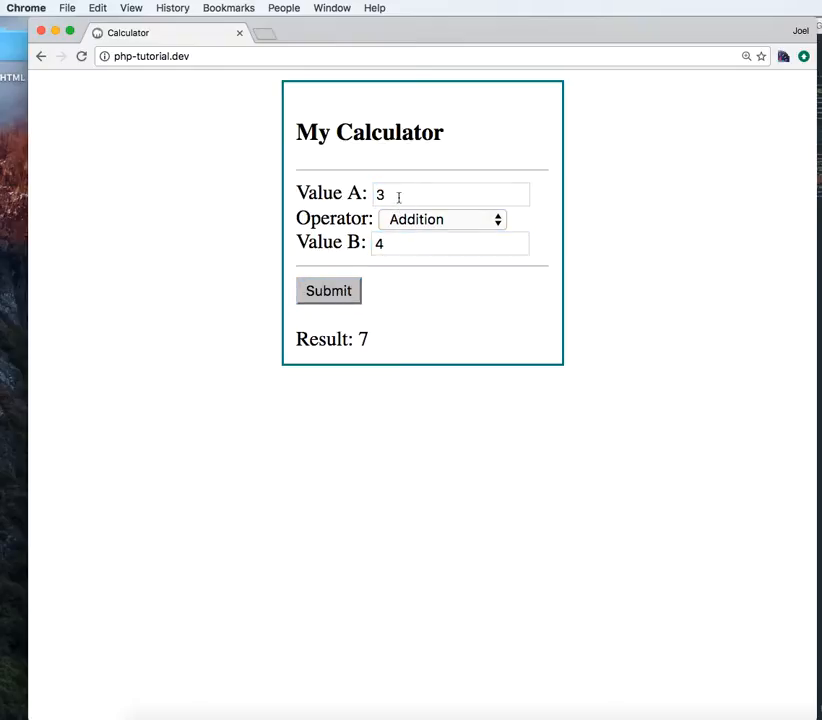
mouse_move(404, 180)
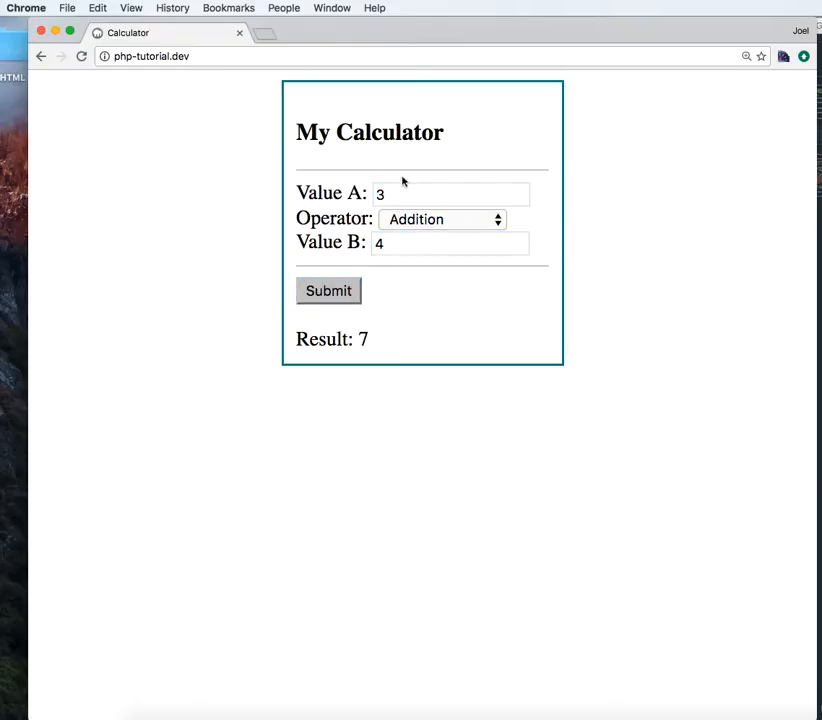
click(442, 218)
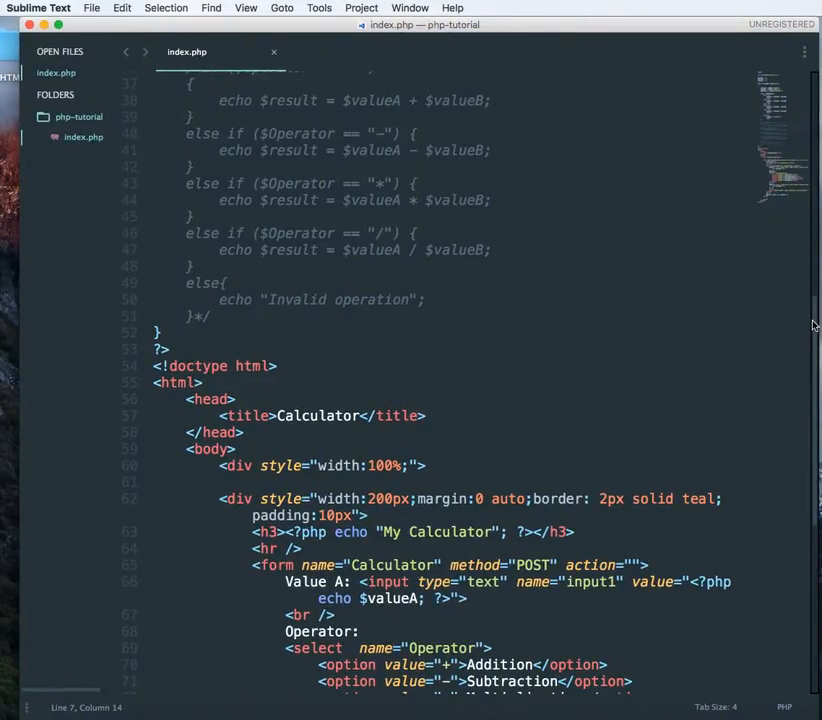
Initialize $Operator = "+"; under $result and save index.php
scroll(up, 3)
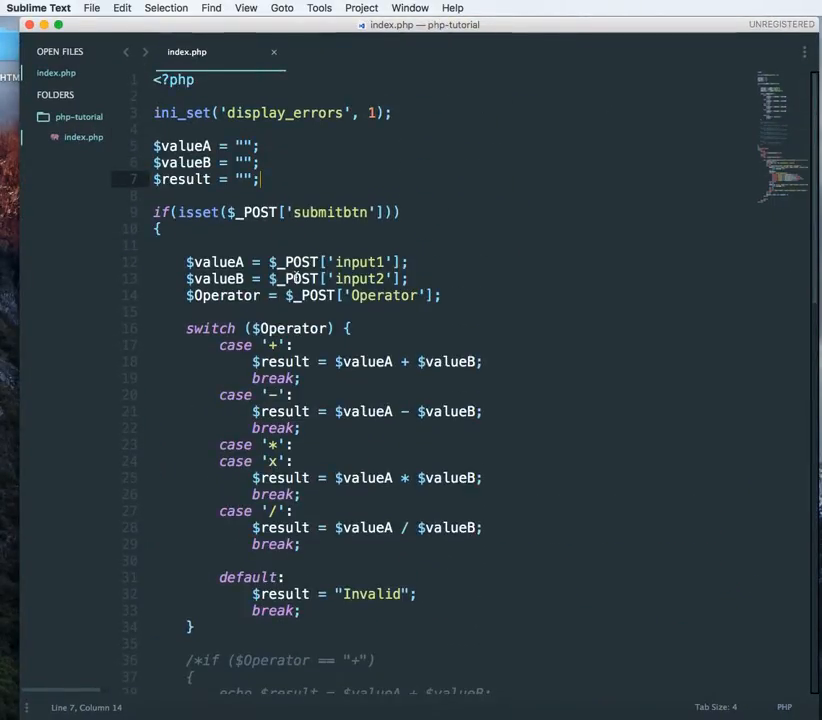
double_click(220, 296)
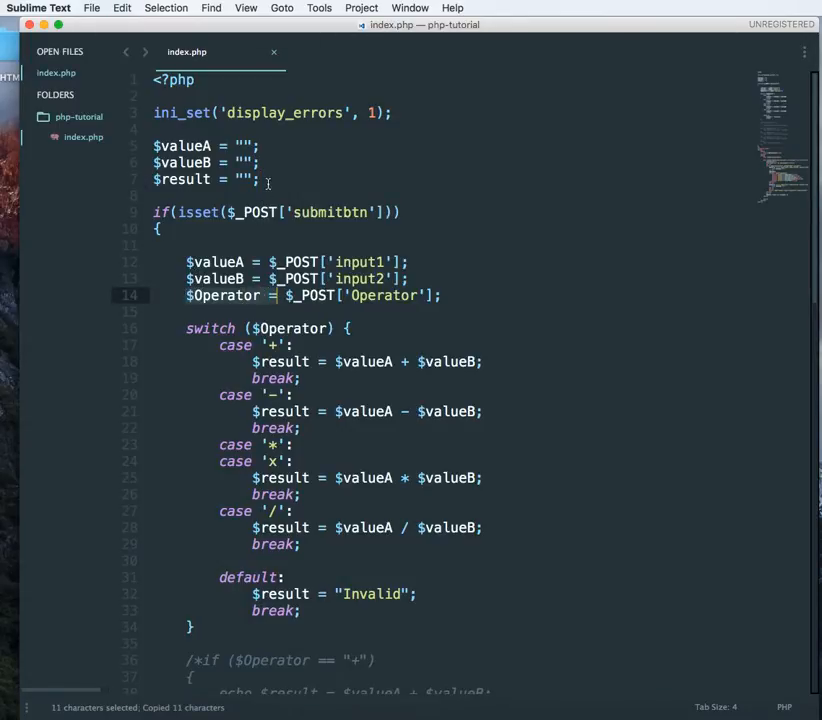
text($Operator =)
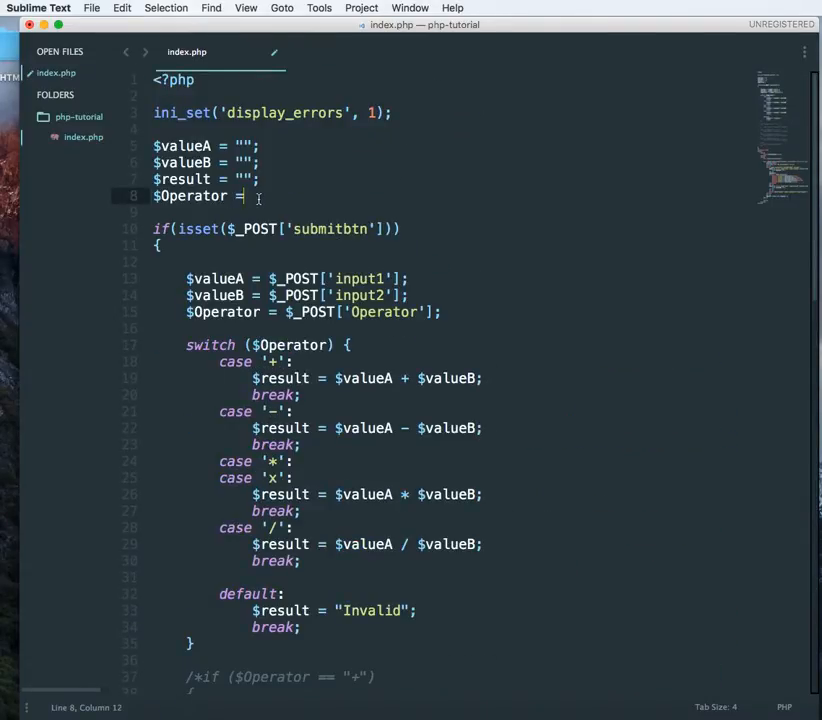
text("")
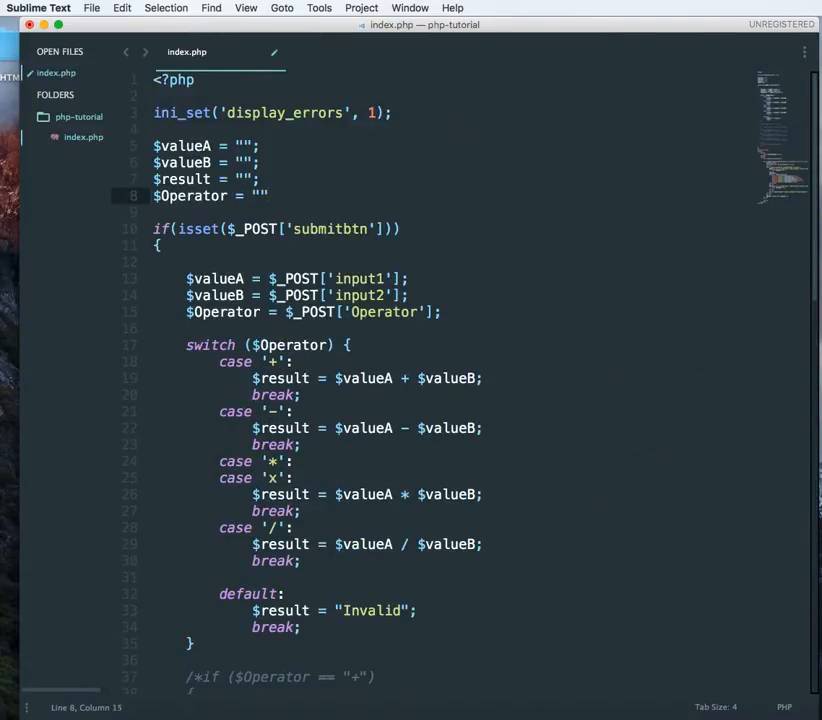
text(+)
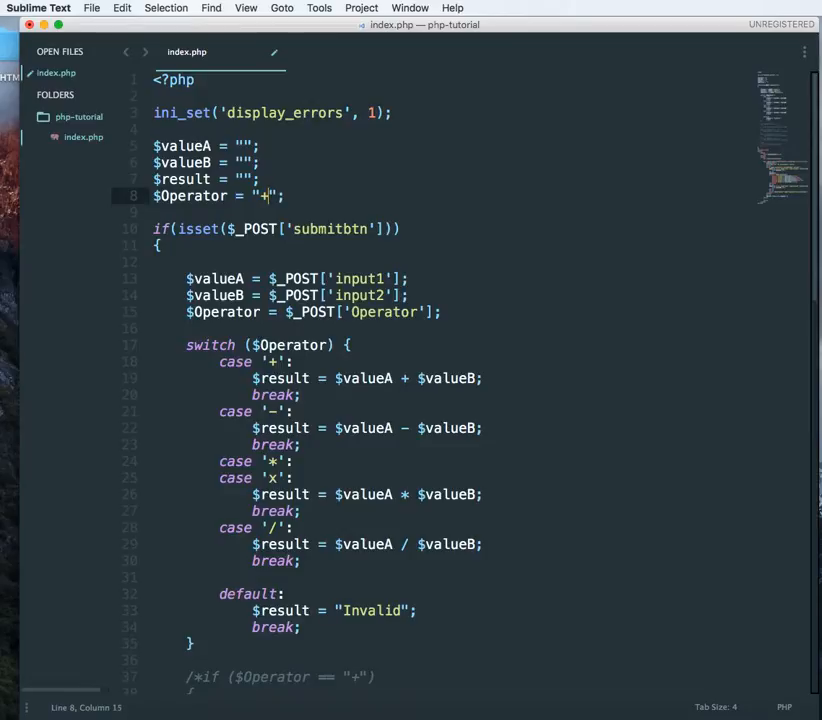
key(cmd+s)
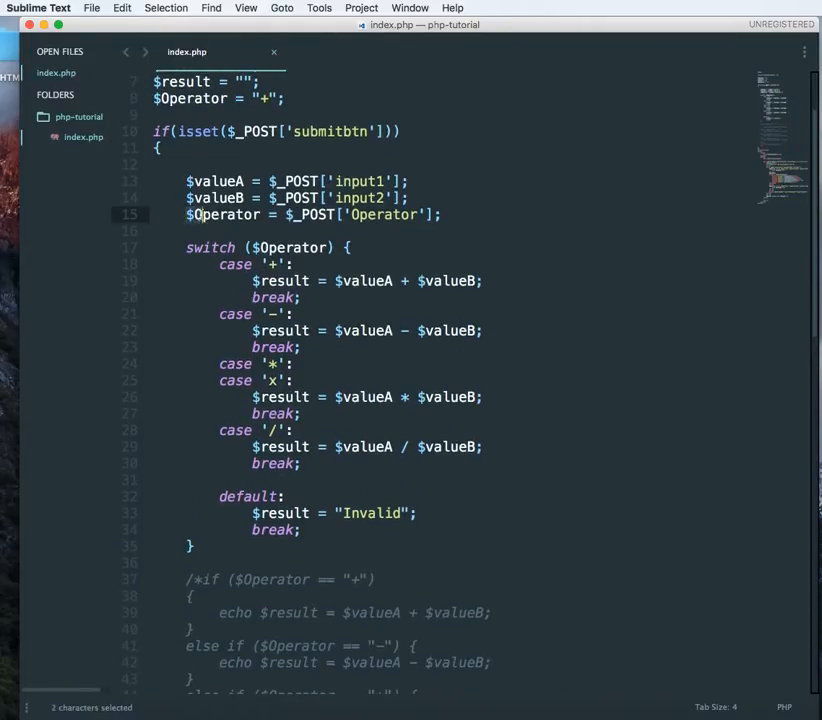
double_click(224, 214)
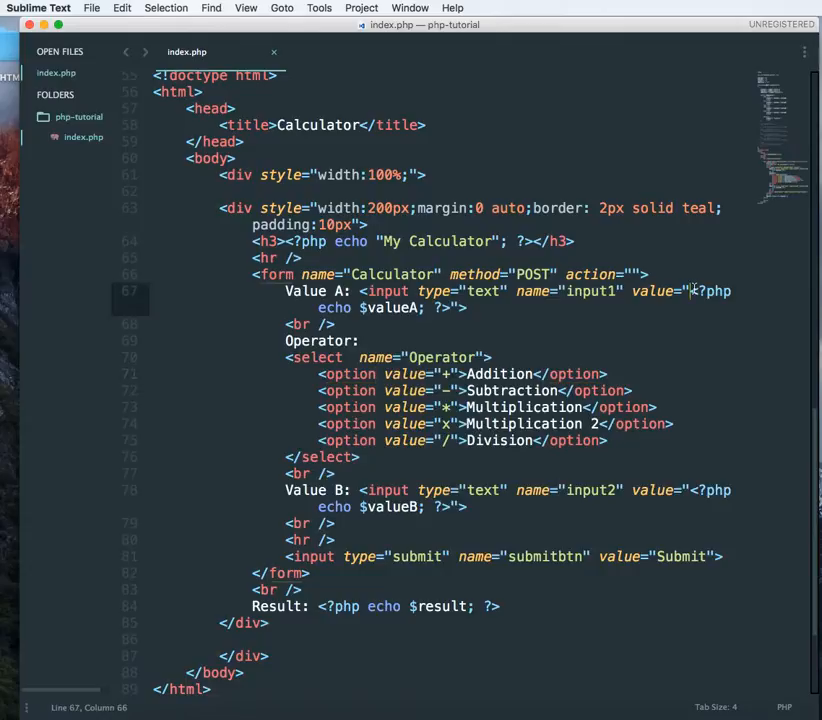
Write <?php if ($Operator == '+') echo "selected"; ?> inside the Addition option tag
drag(698, 292, 464, 308)
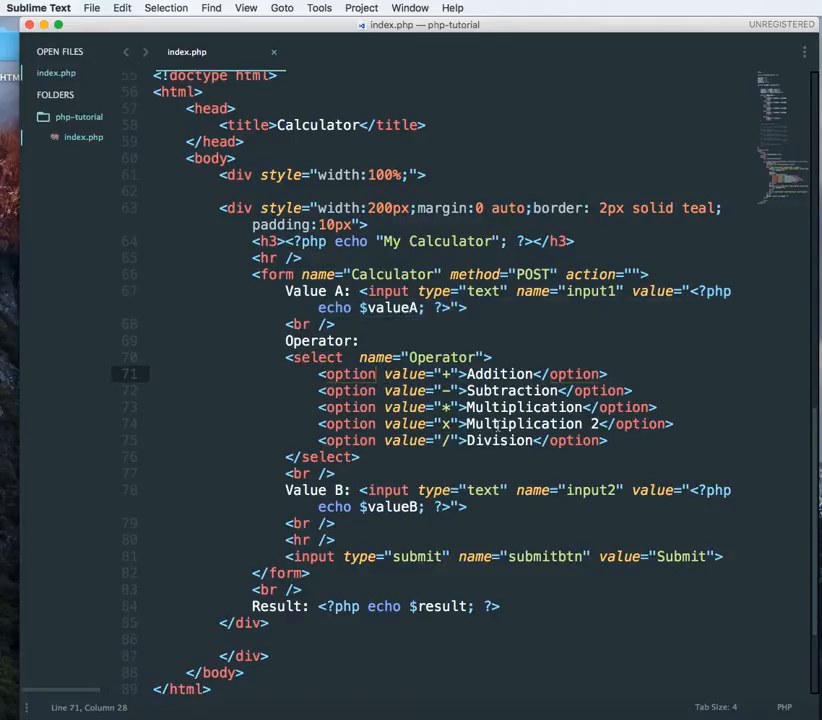
text(<?php ?>)
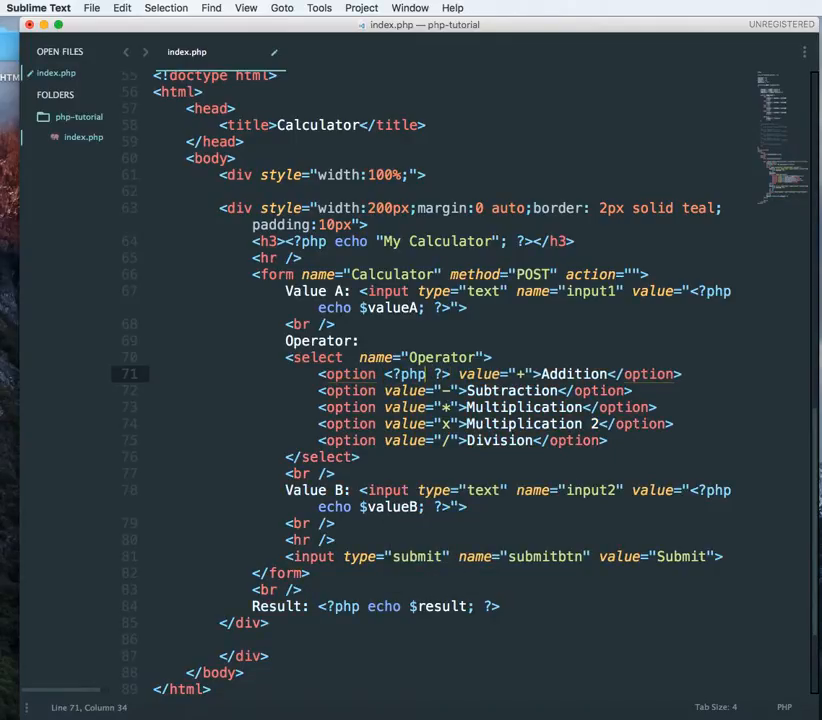
text(if ()
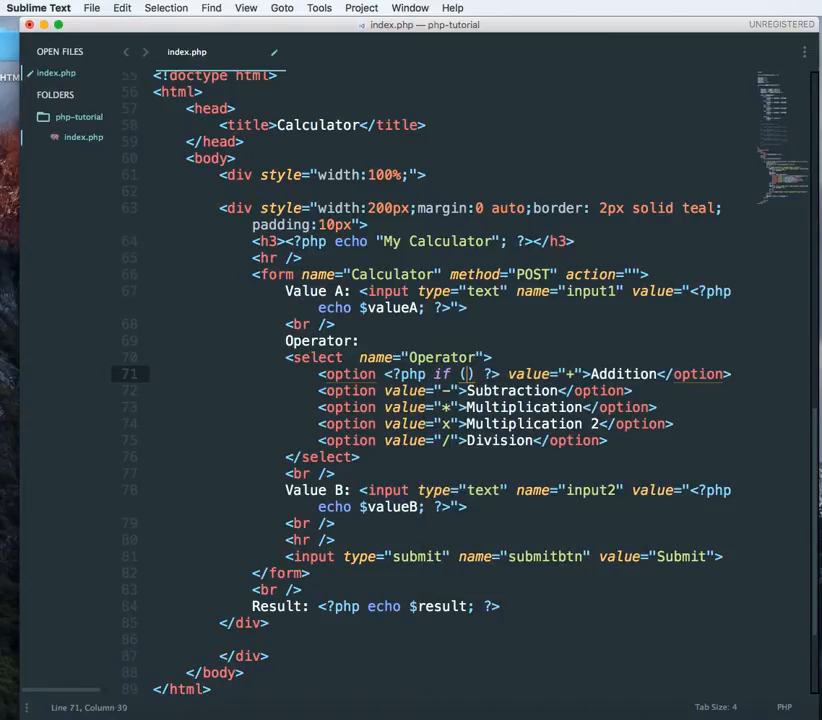
text($Operator)
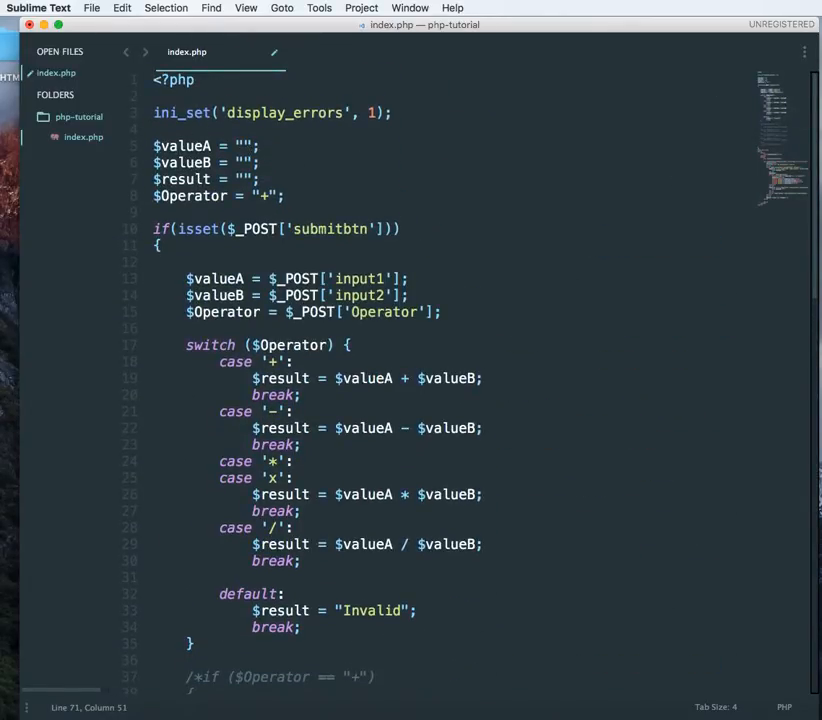
scroll(down, 3)
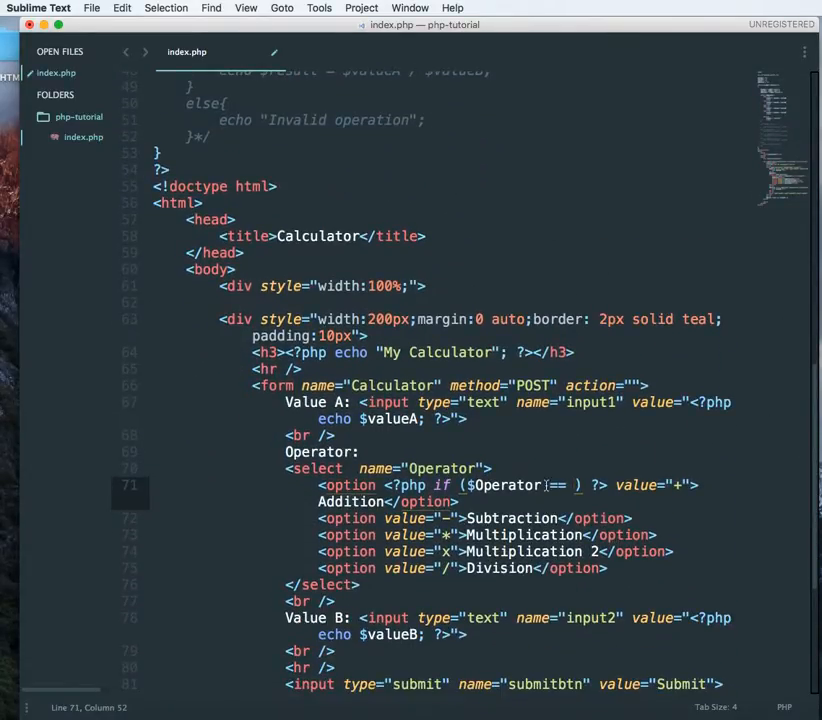
text('+)
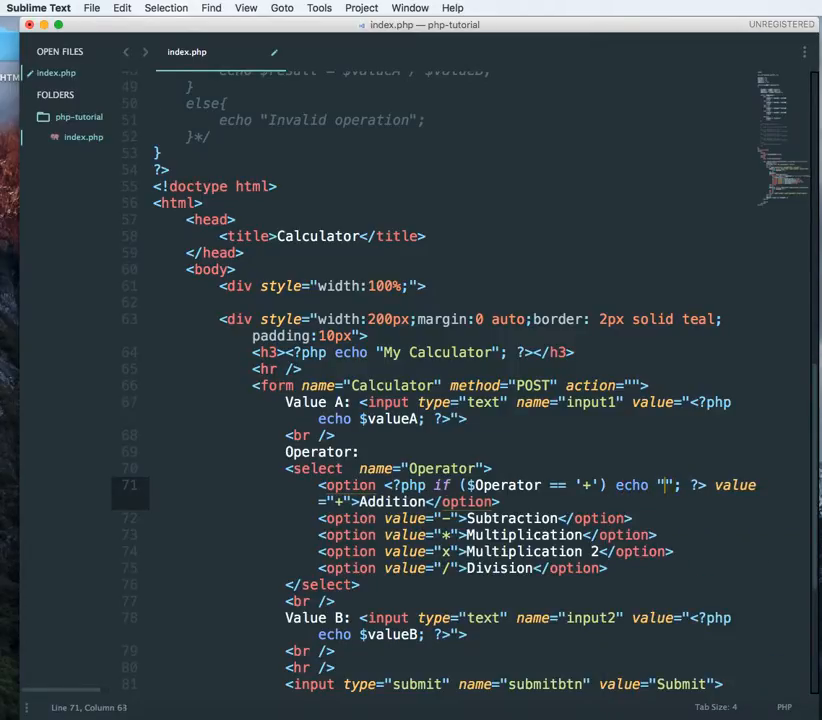
text(selected)
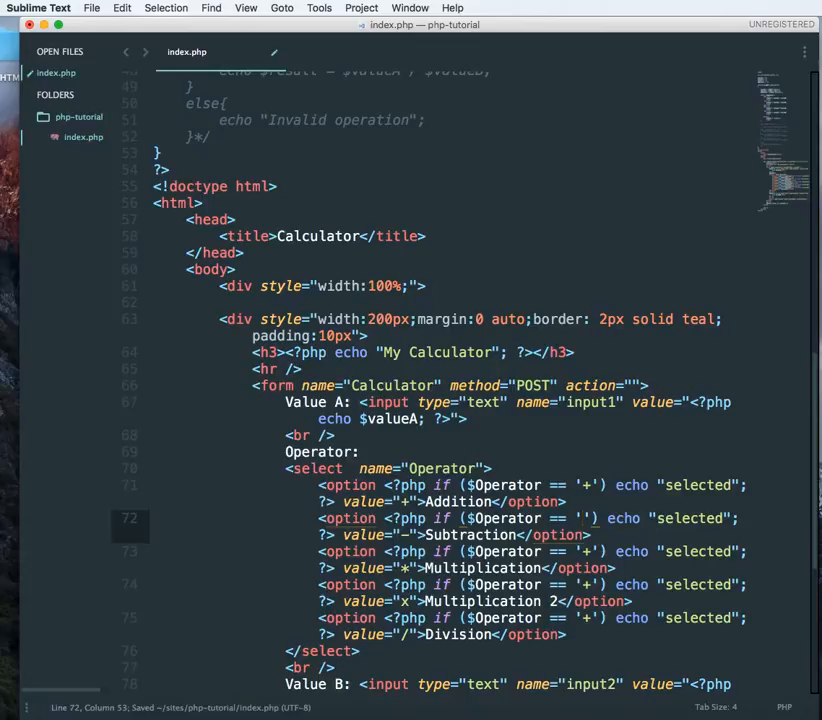
Adjust the copied selected checks so Subtraction and the other options compare their own symbols
text(-)
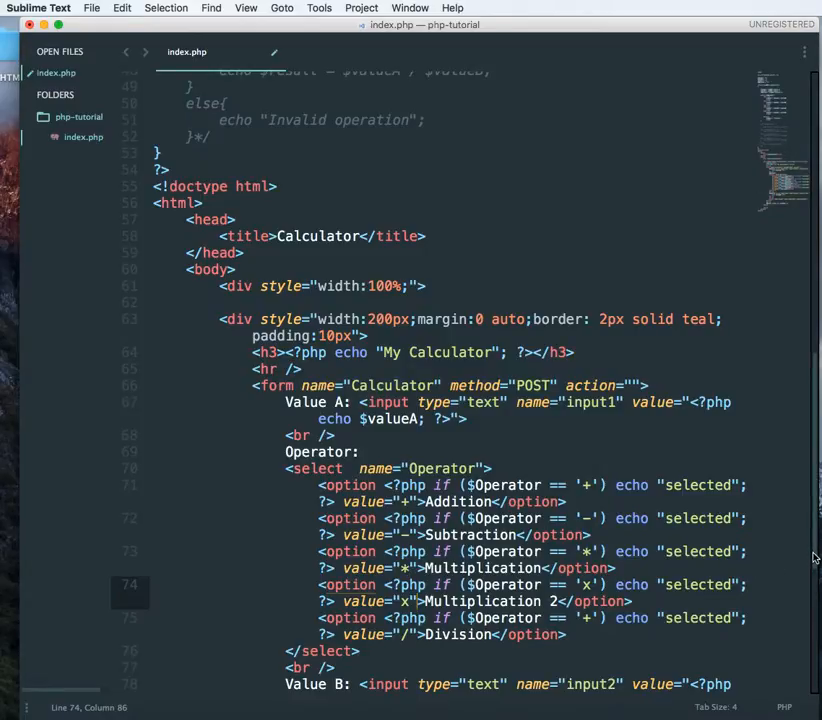
scroll(up, 3)
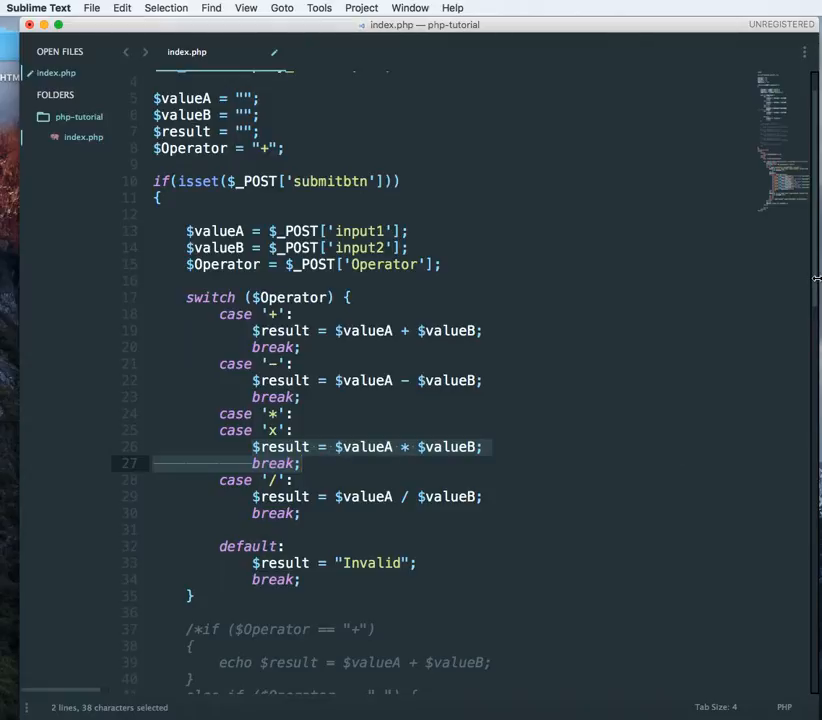
scroll(down, 3)
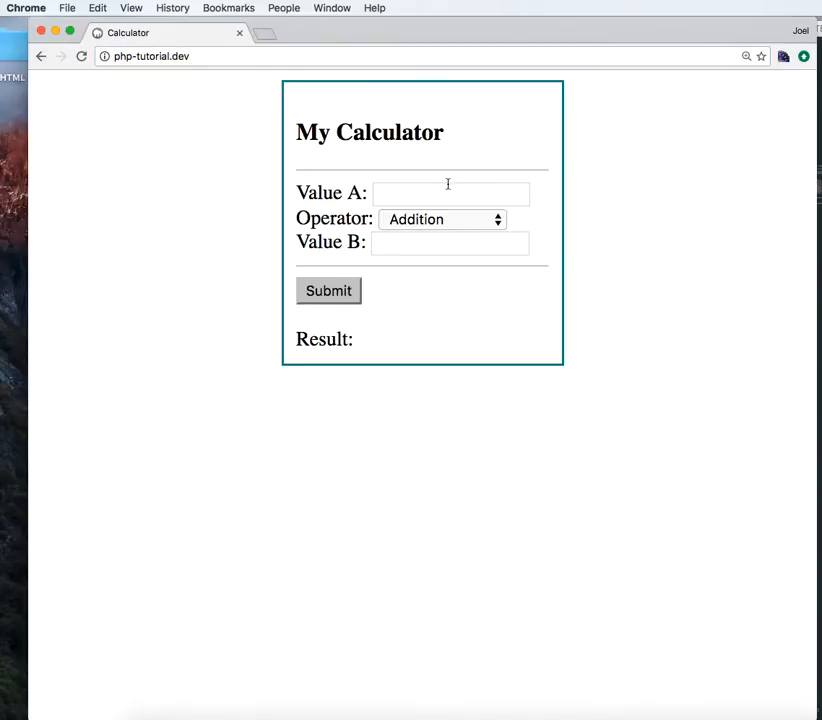
Submit 4 and 5 with Subtraction chosen to test the retained operator
text(5)
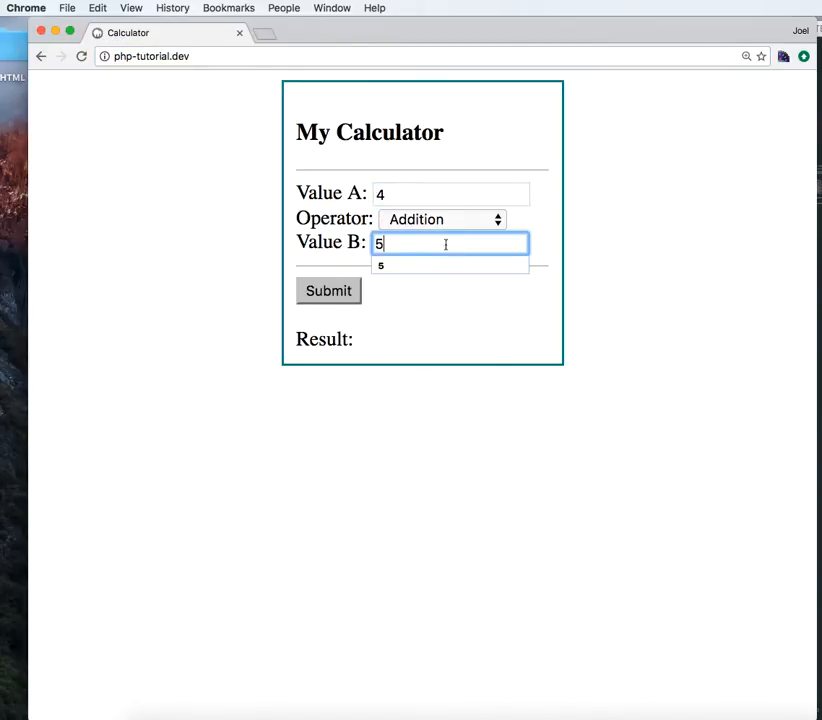
click(442, 218)
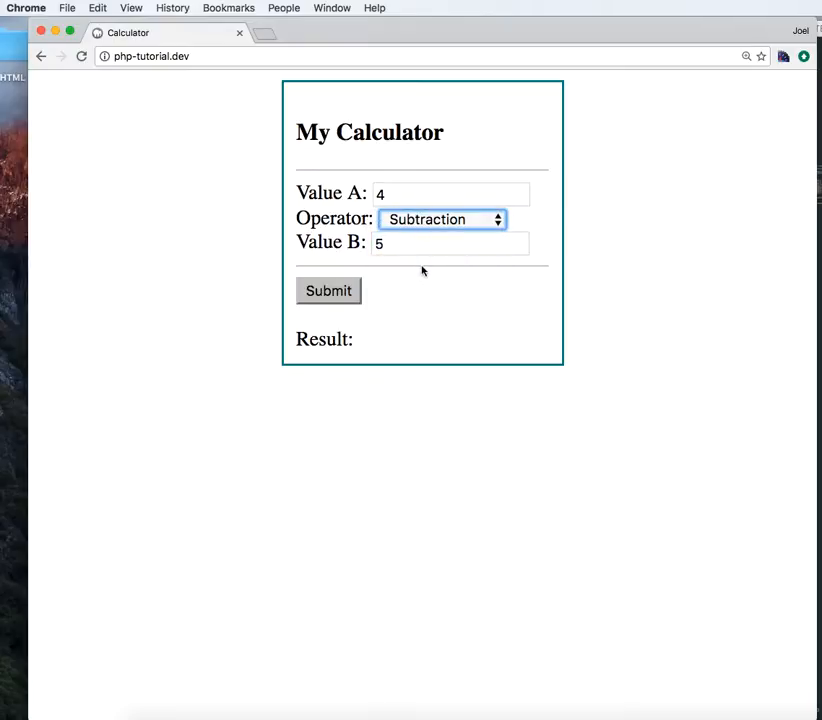
click(328, 290)
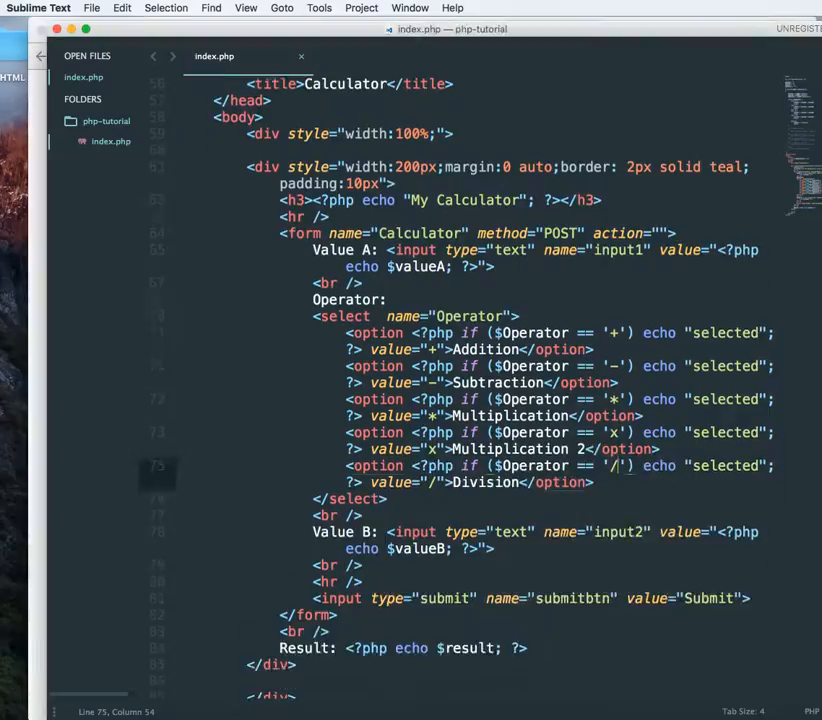
scroll(down, 3)
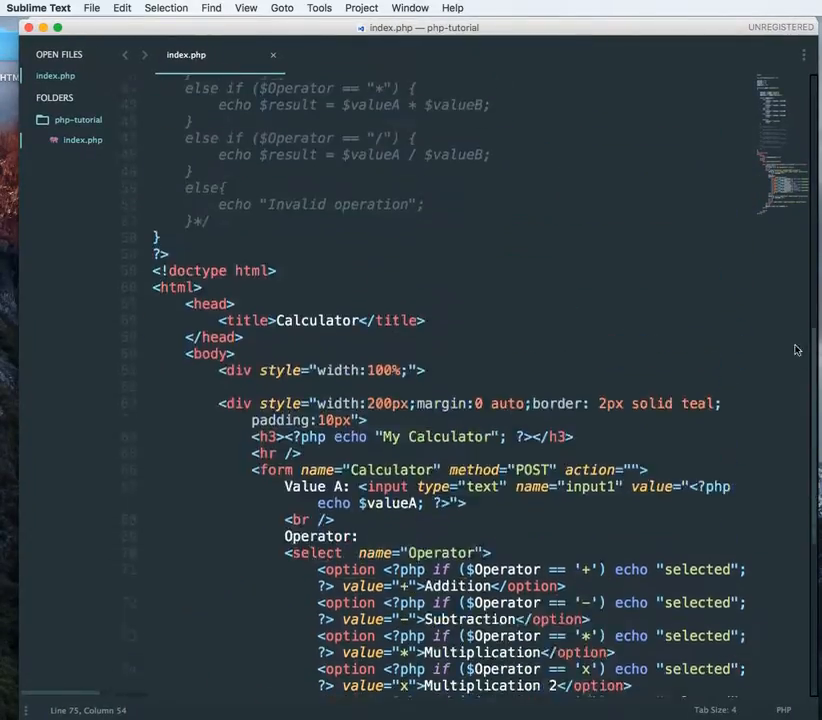
scroll(down, 3)
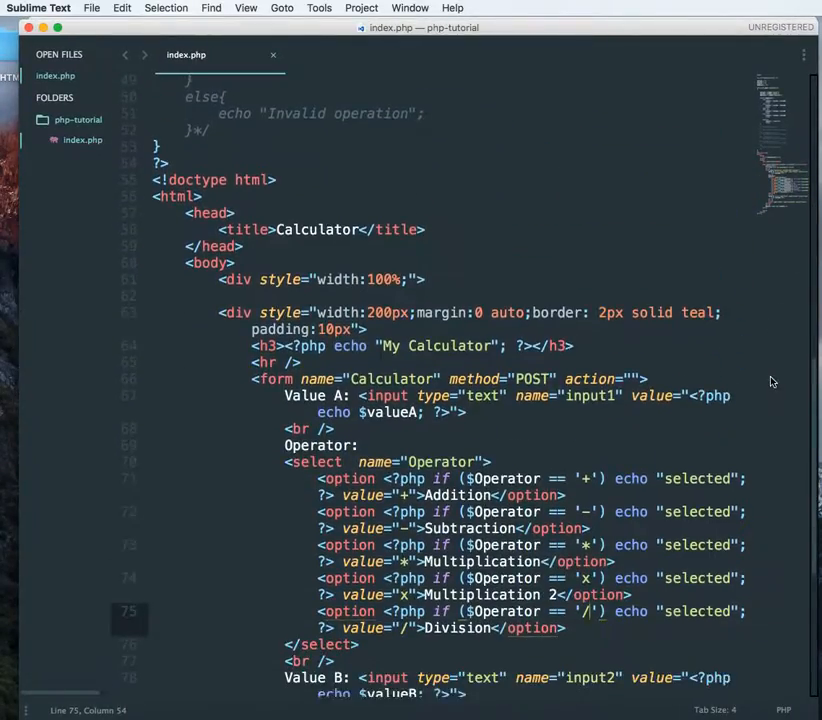
scroll(up, 3)
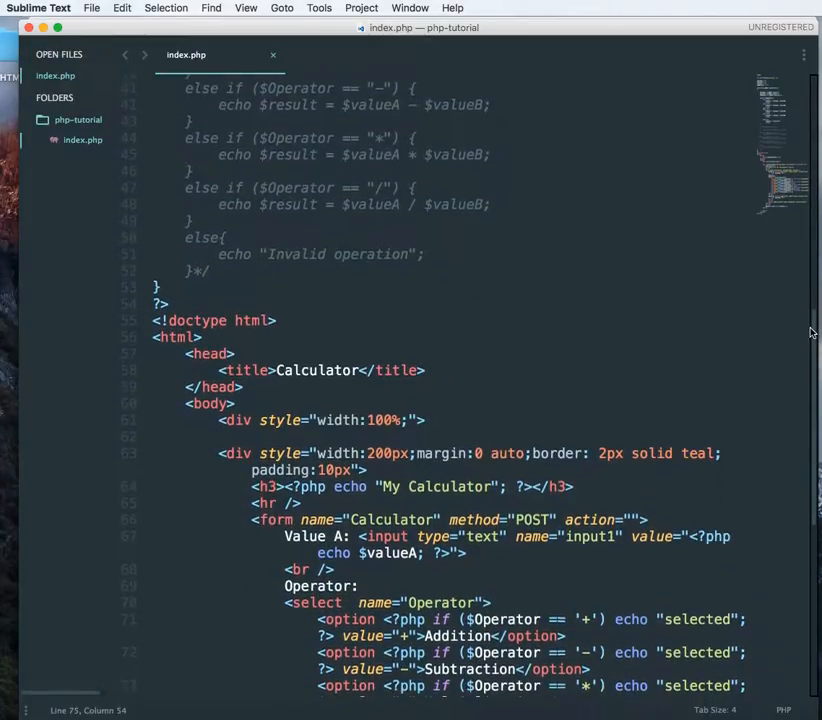
scroll(down, 3)
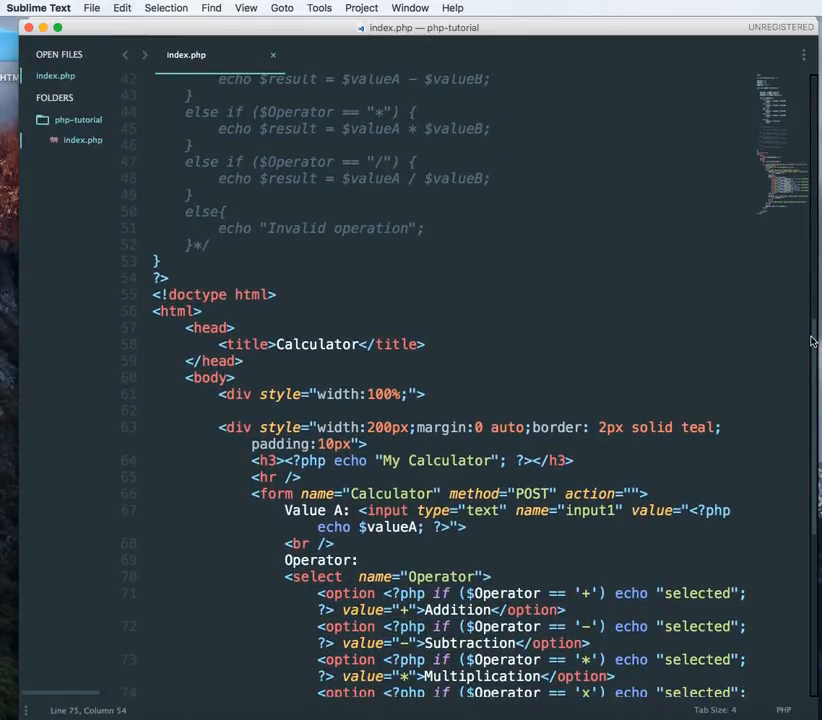